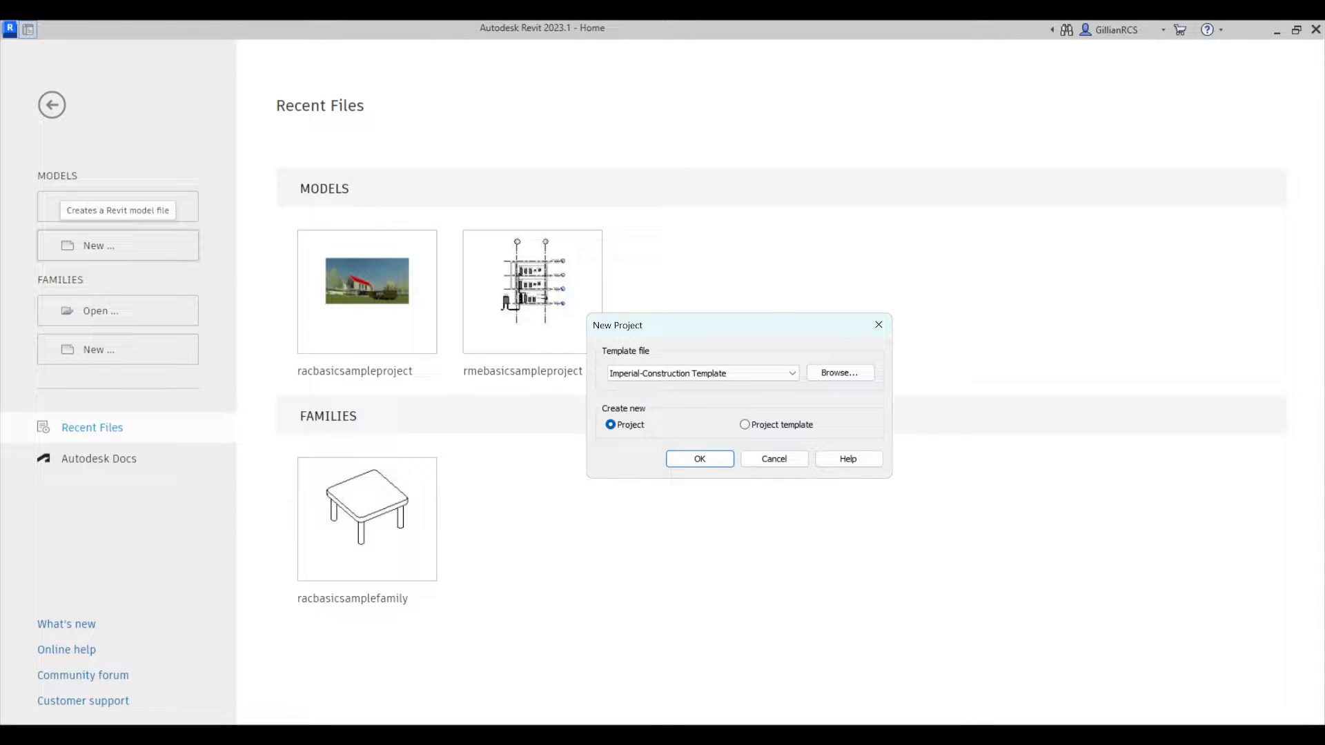
Step: Create a new project from the Imperial-Architectural template
left_click(701, 372)
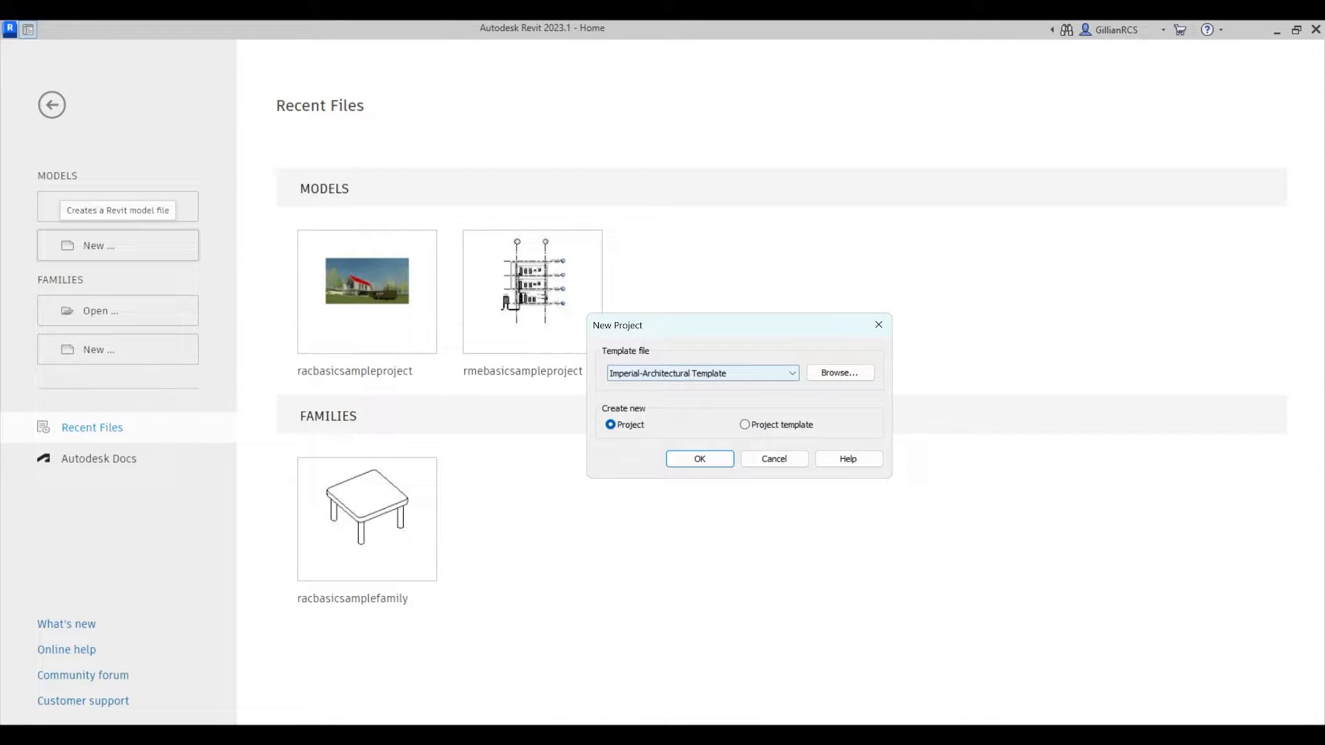
left_click(698, 458)
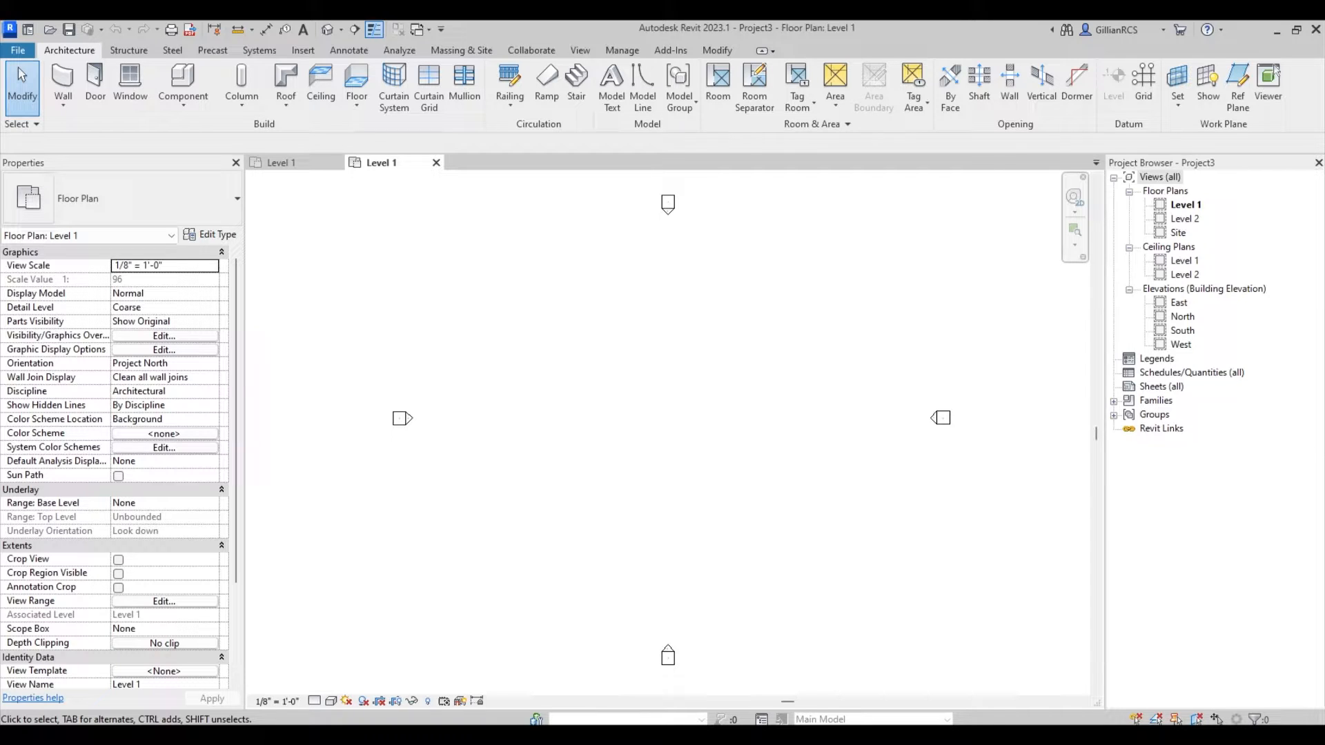
Step: Launch Load Autodesk Family from Insert to browse the cloud family library
left_click(302, 50)
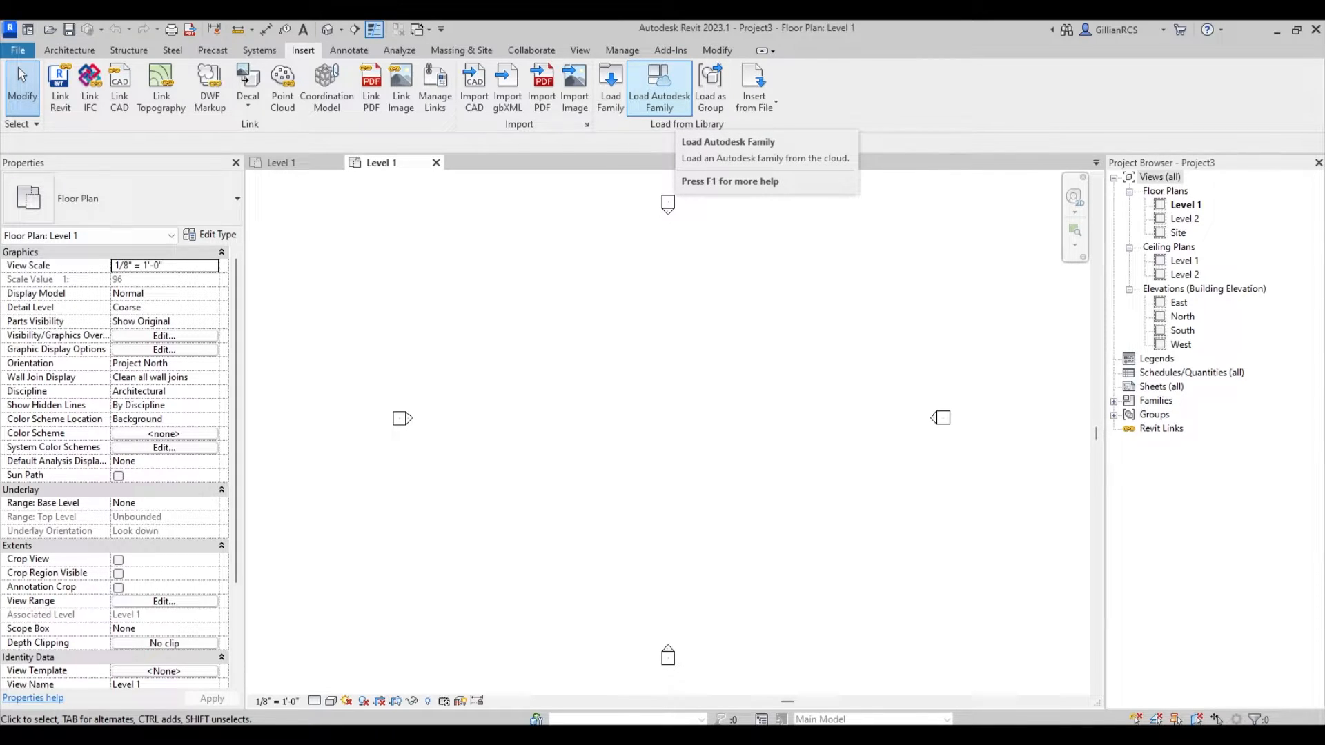
left_click(659, 84)
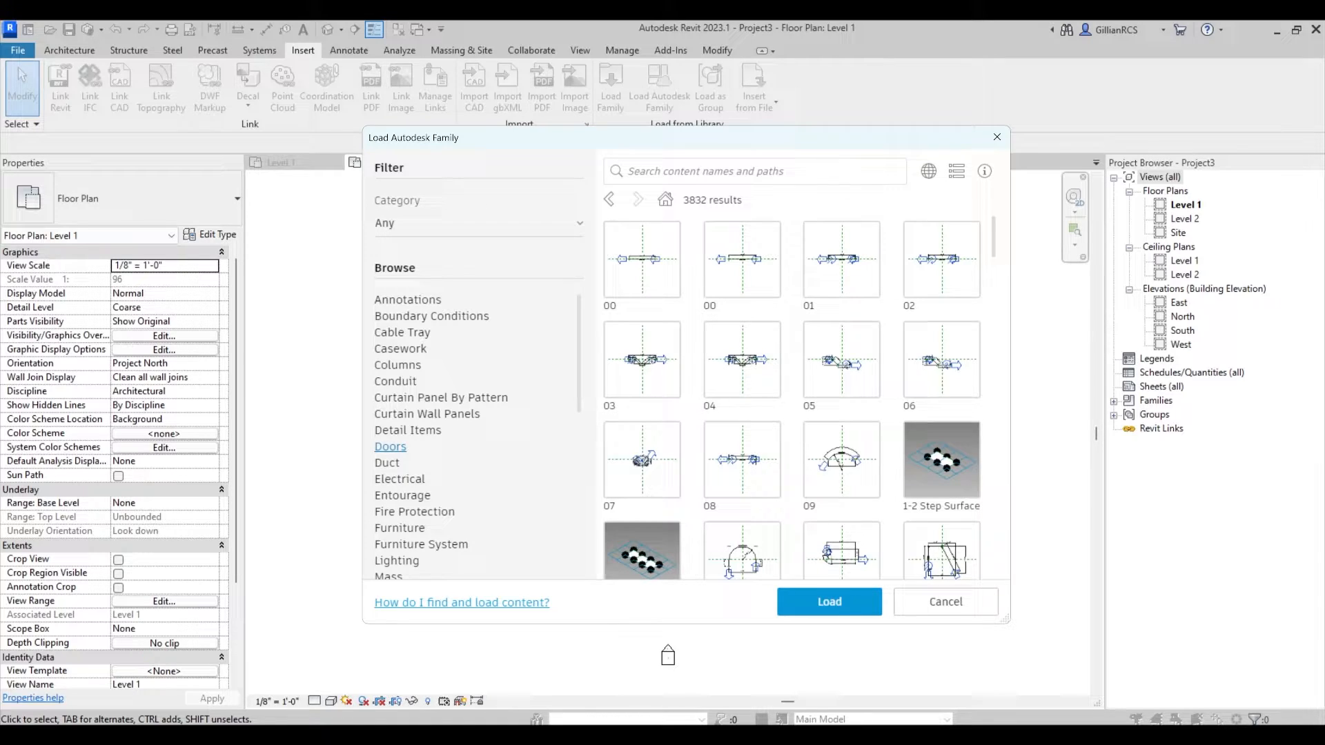
Step: Browse the Doors category of the cloud family library
left_click(389, 446)
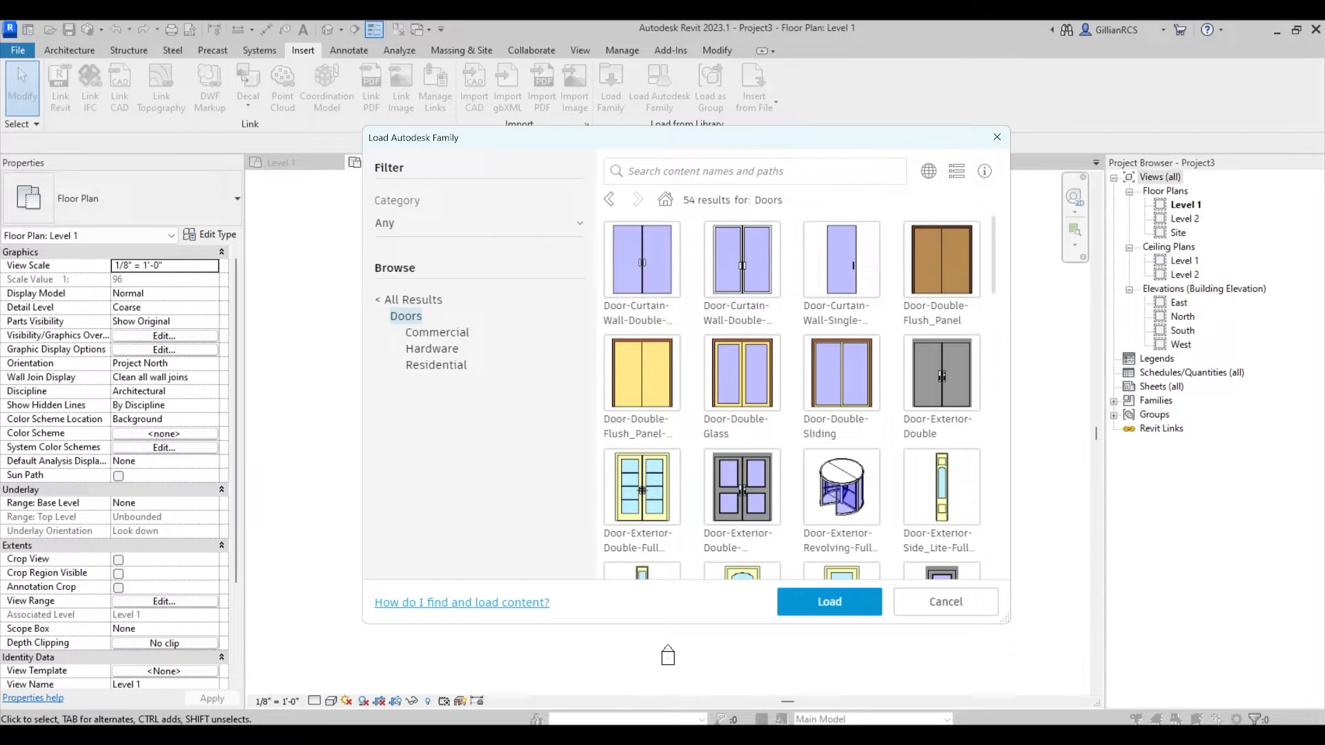
left_click(940, 374)
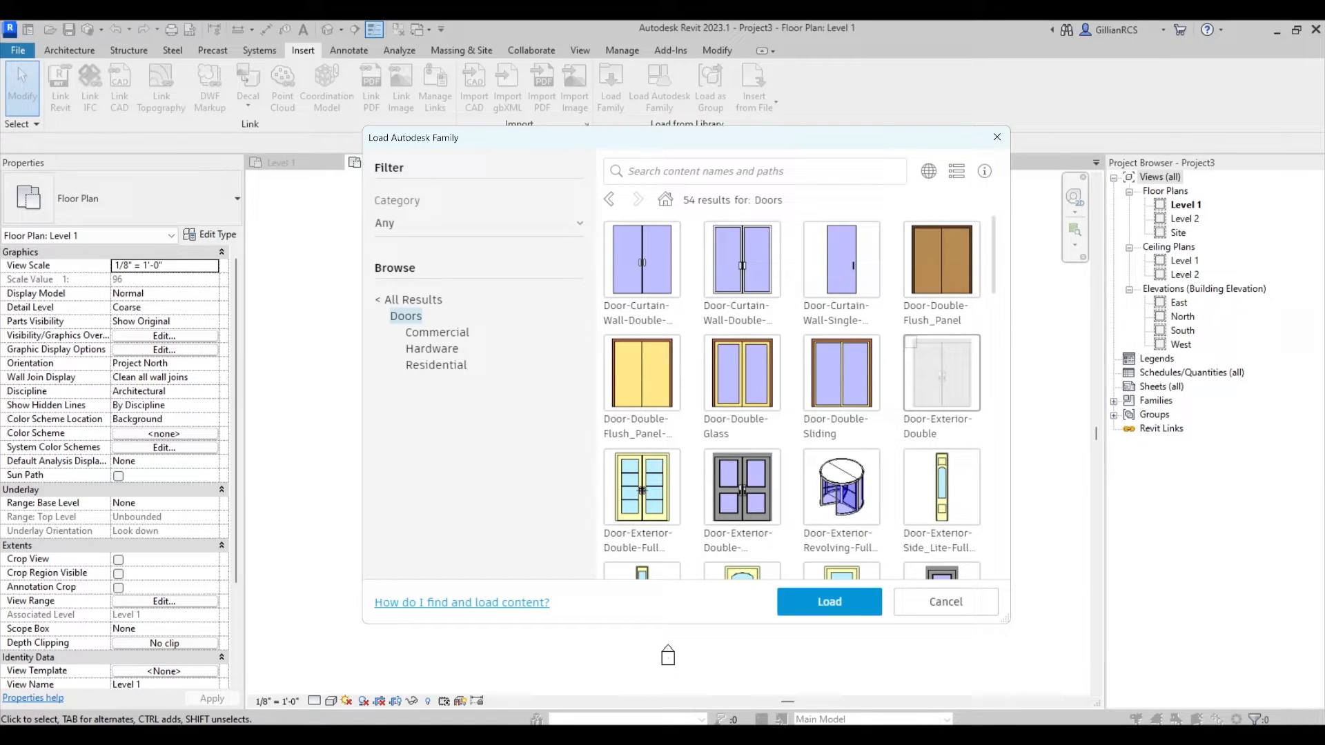
scroll("down", 3)
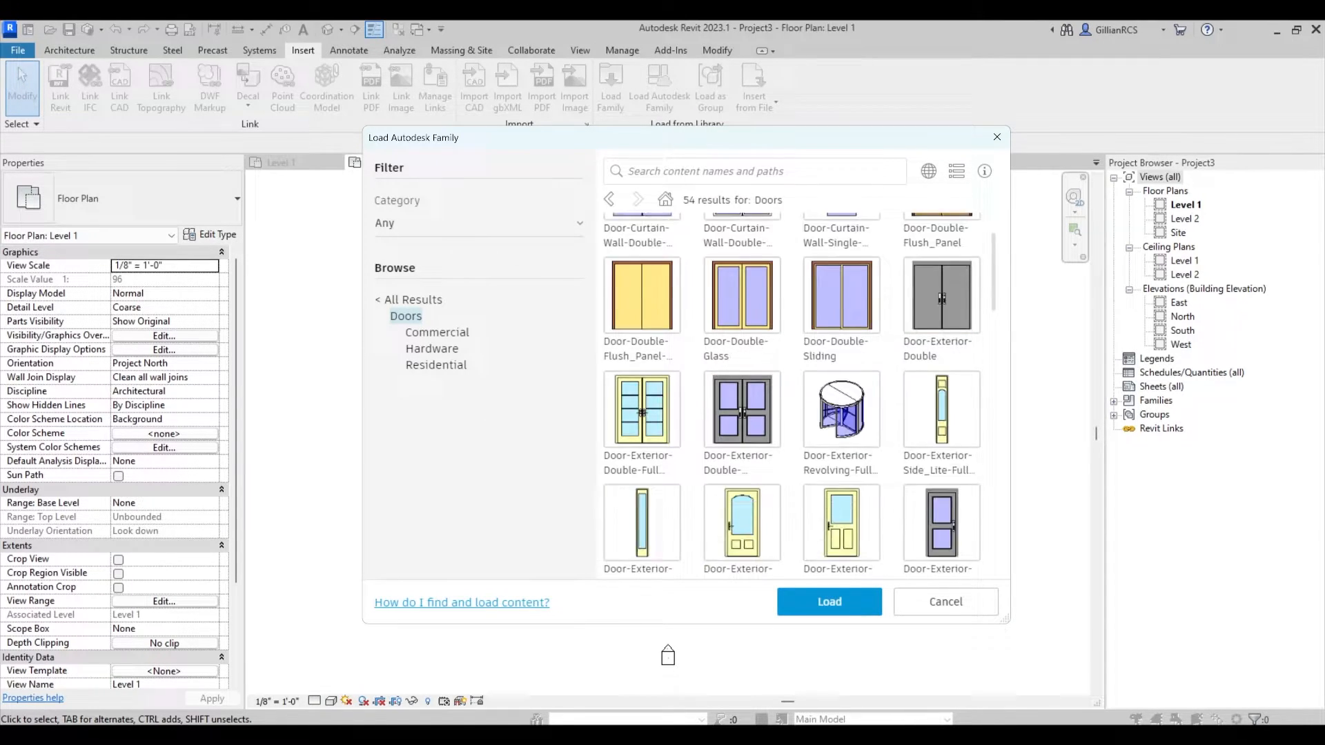
scroll("down", 3)
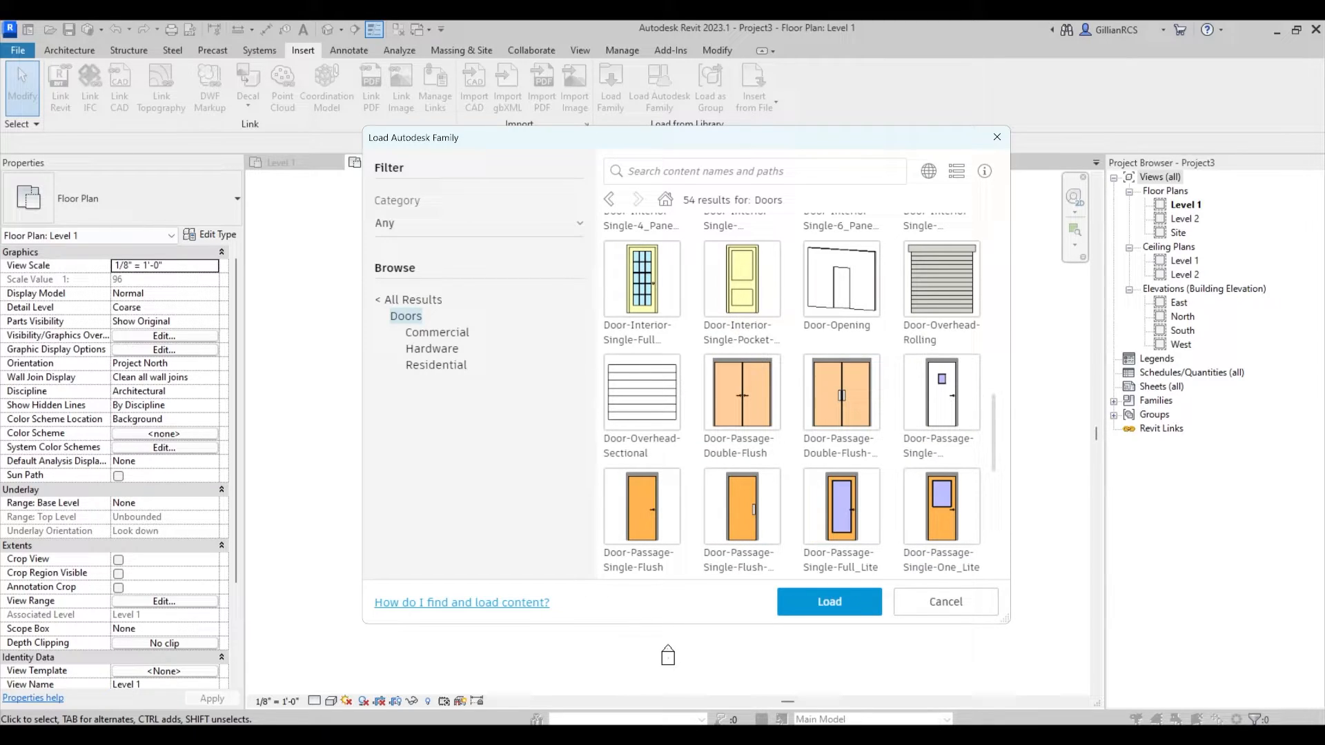
Step: Search the library for 'single' and filter the results to the Doors category
left_click(755, 171)
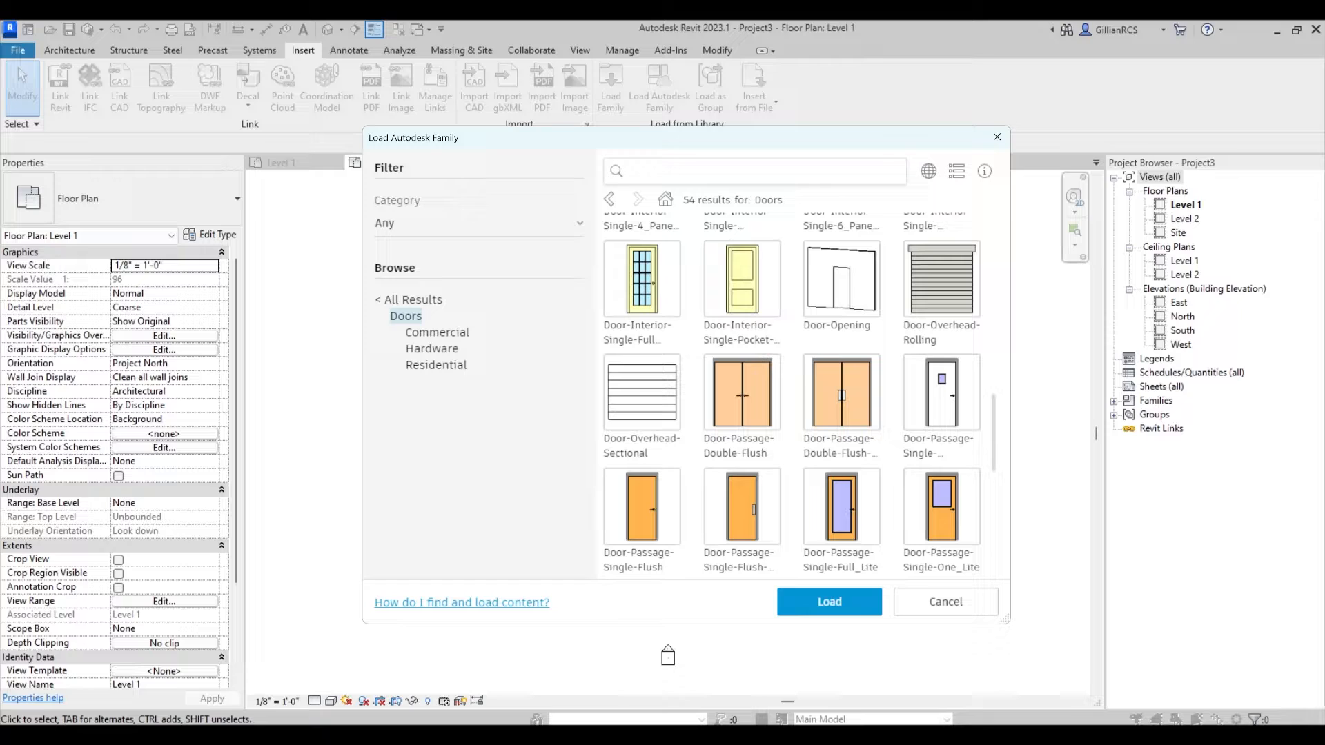
type("single")
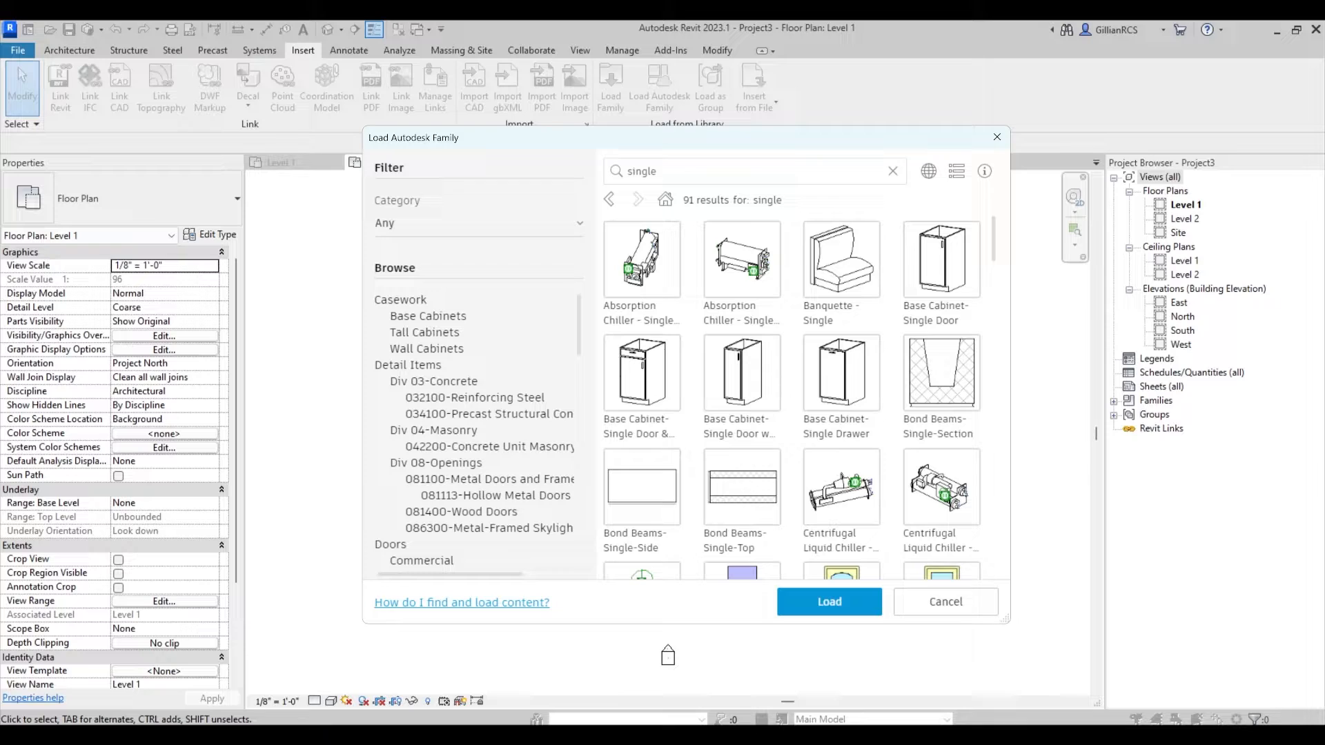
left_click(478, 224)
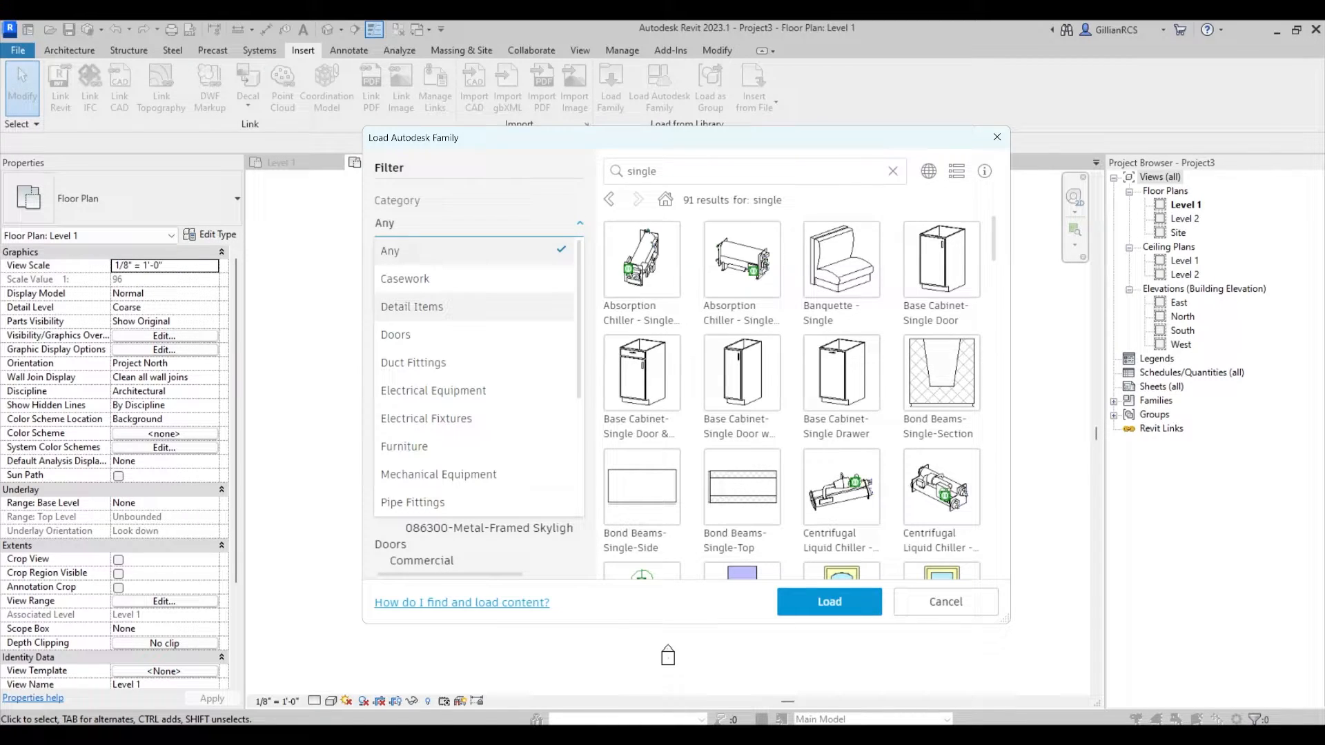
left_click(412, 306)
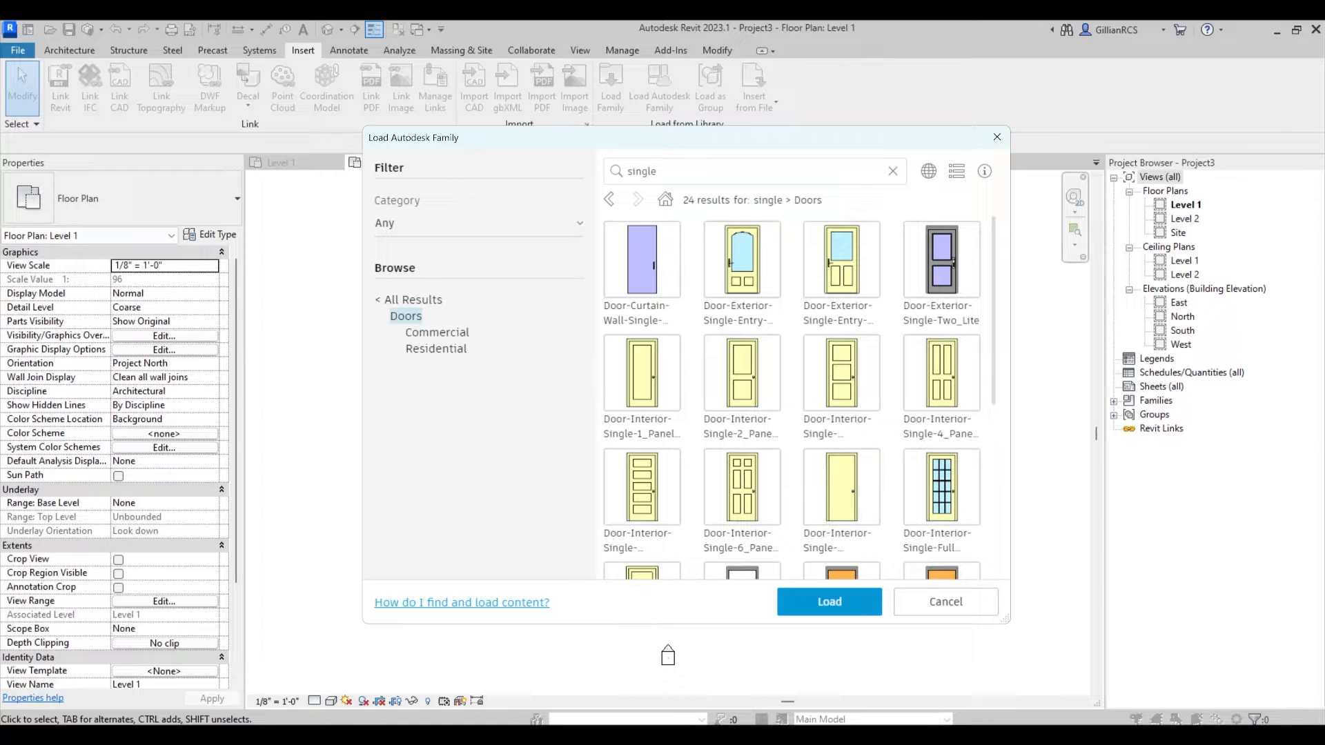
Step: Select the curtain wall single door and exterior single entry door families and load them
left_click(640, 259)
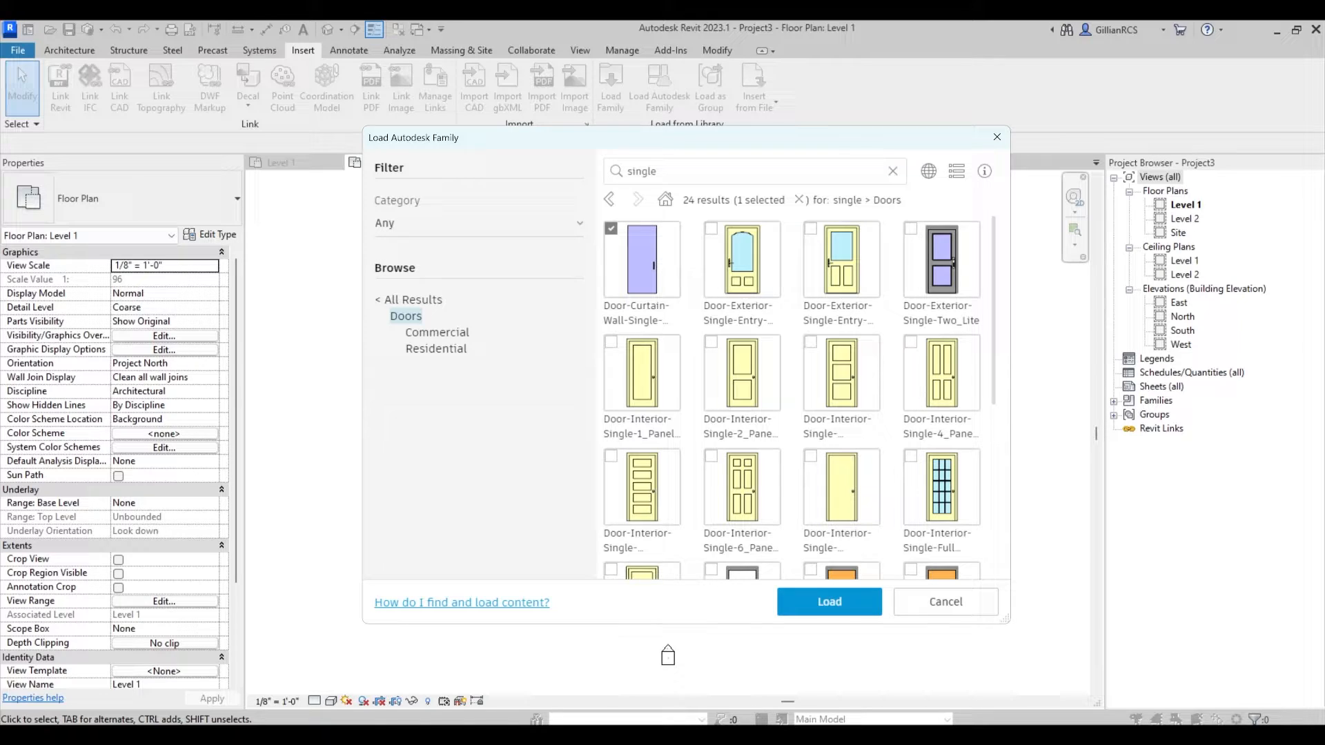
left_click(740, 259)
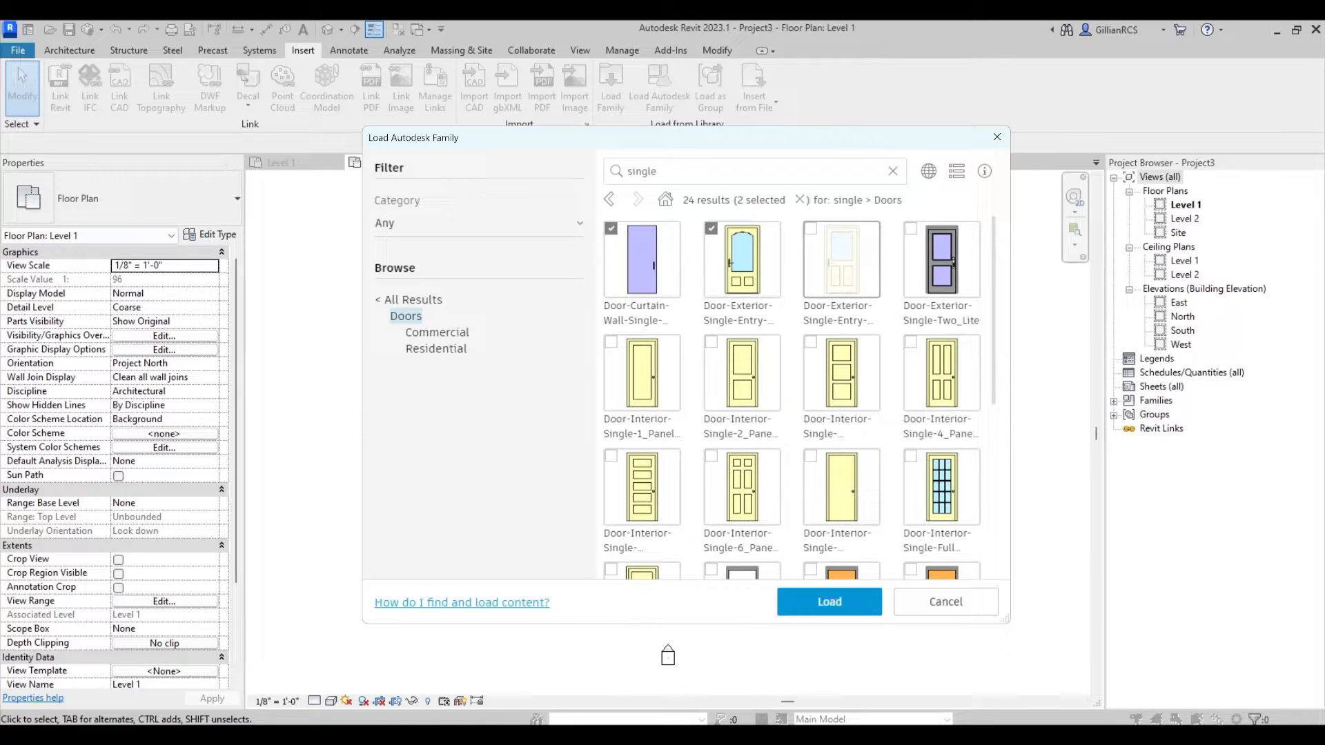
left_click(840, 259)
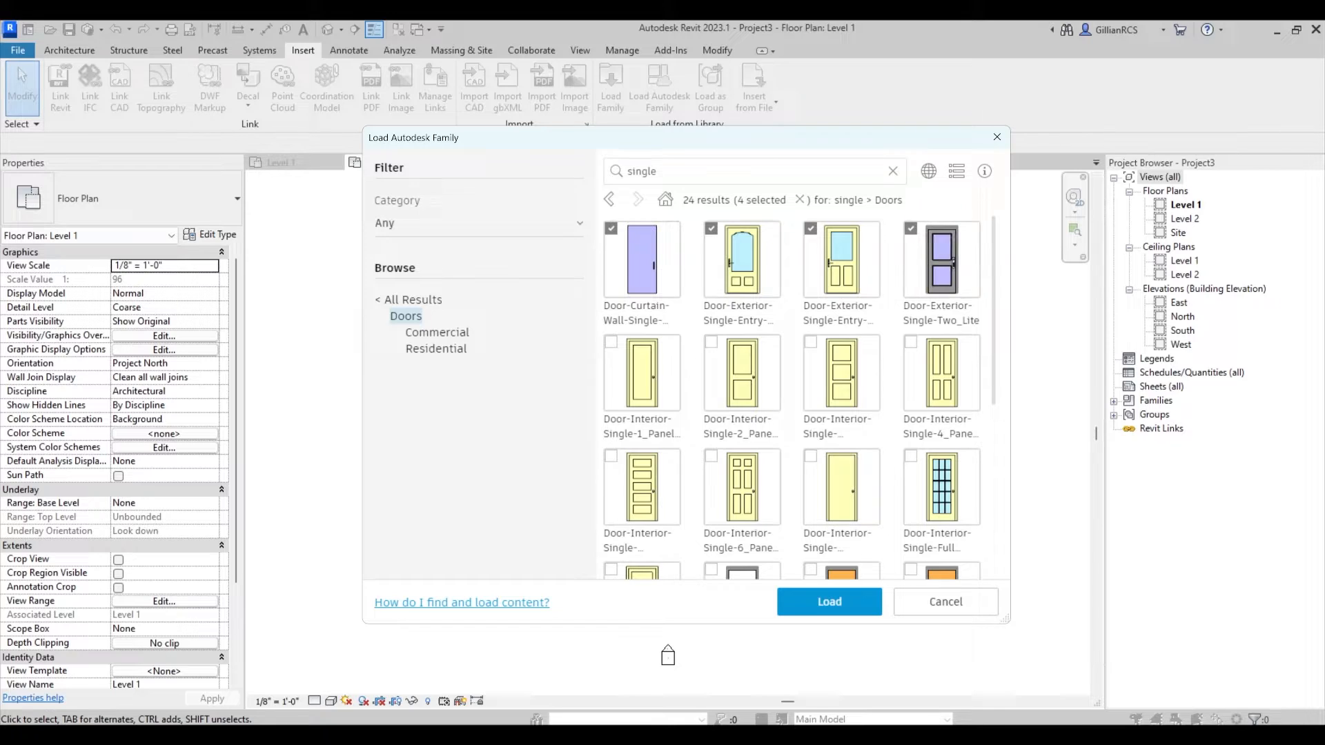
left_click(828, 602)
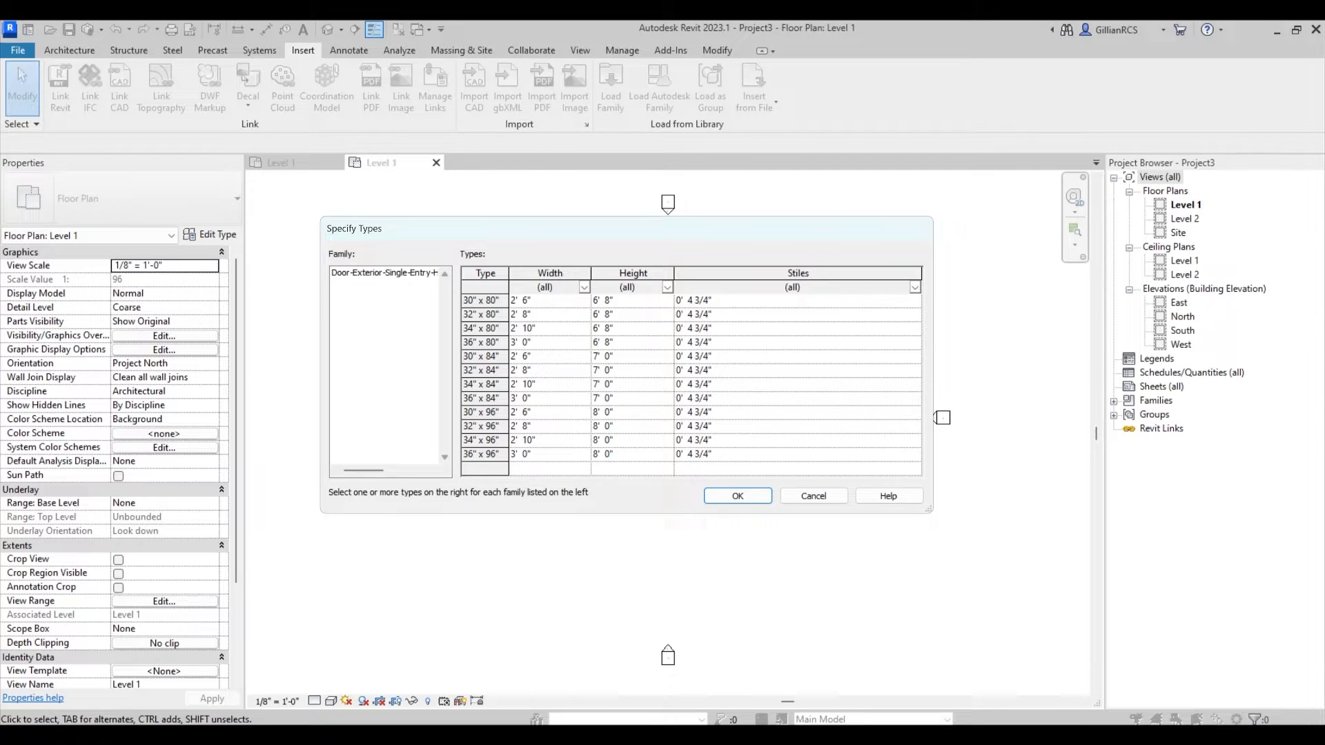
Step: Accept the exterior single entry door type choices to finish loading
left_click(486, 454)
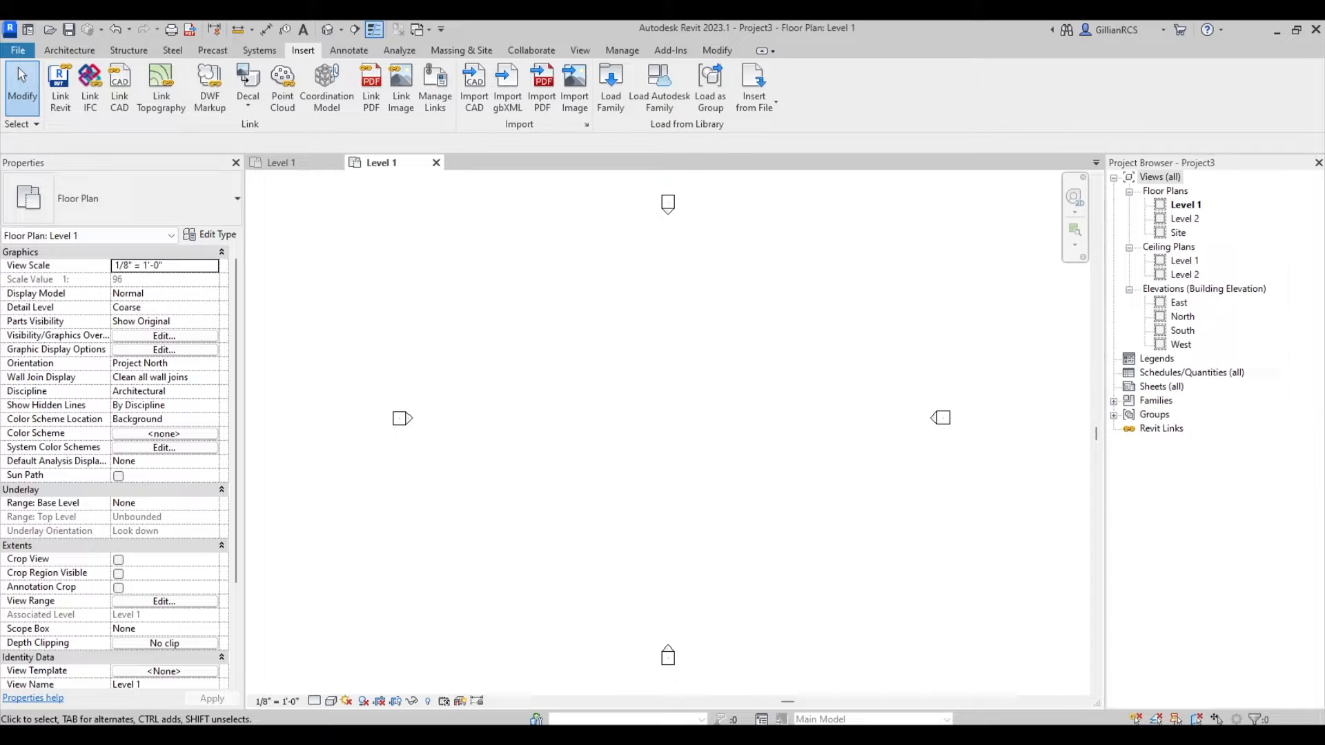
Step: Start a new Revit 2024 project with the Imperial Multi-discipline template listed
left_click(69, 49)
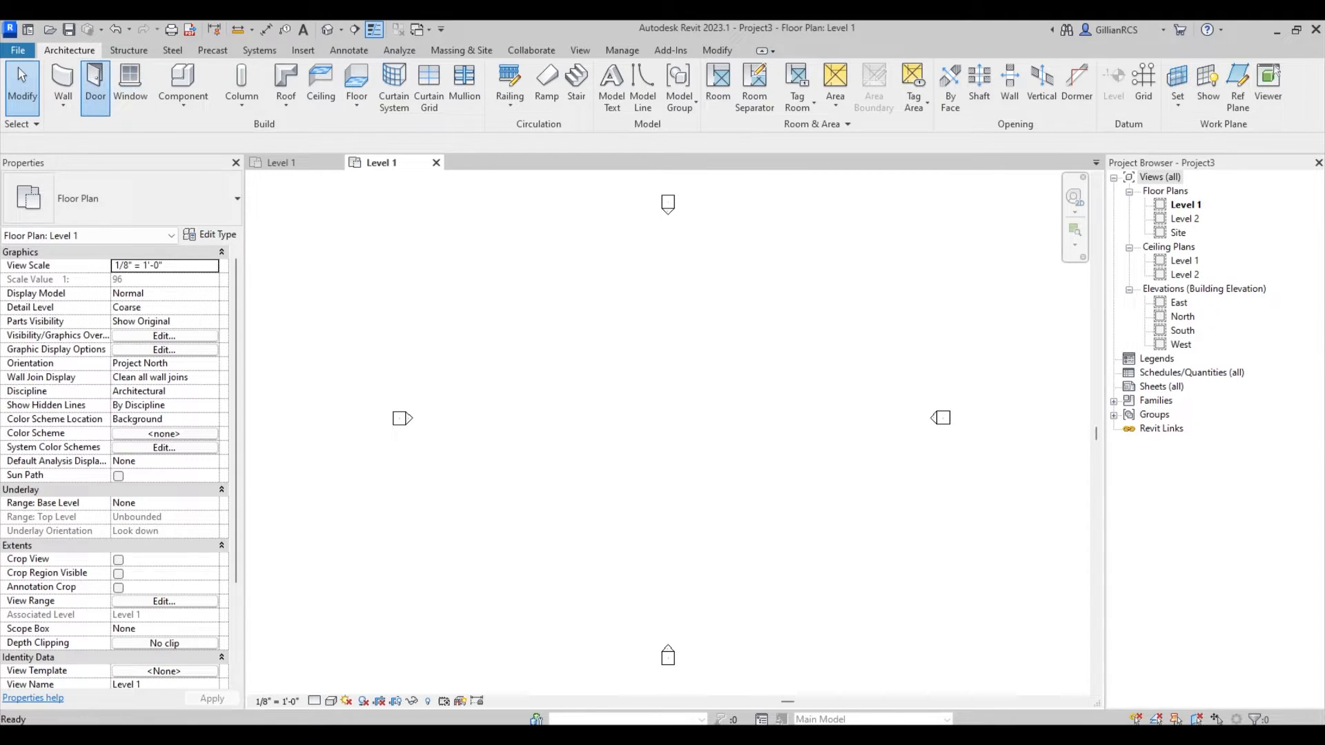
left_click(96, 84)
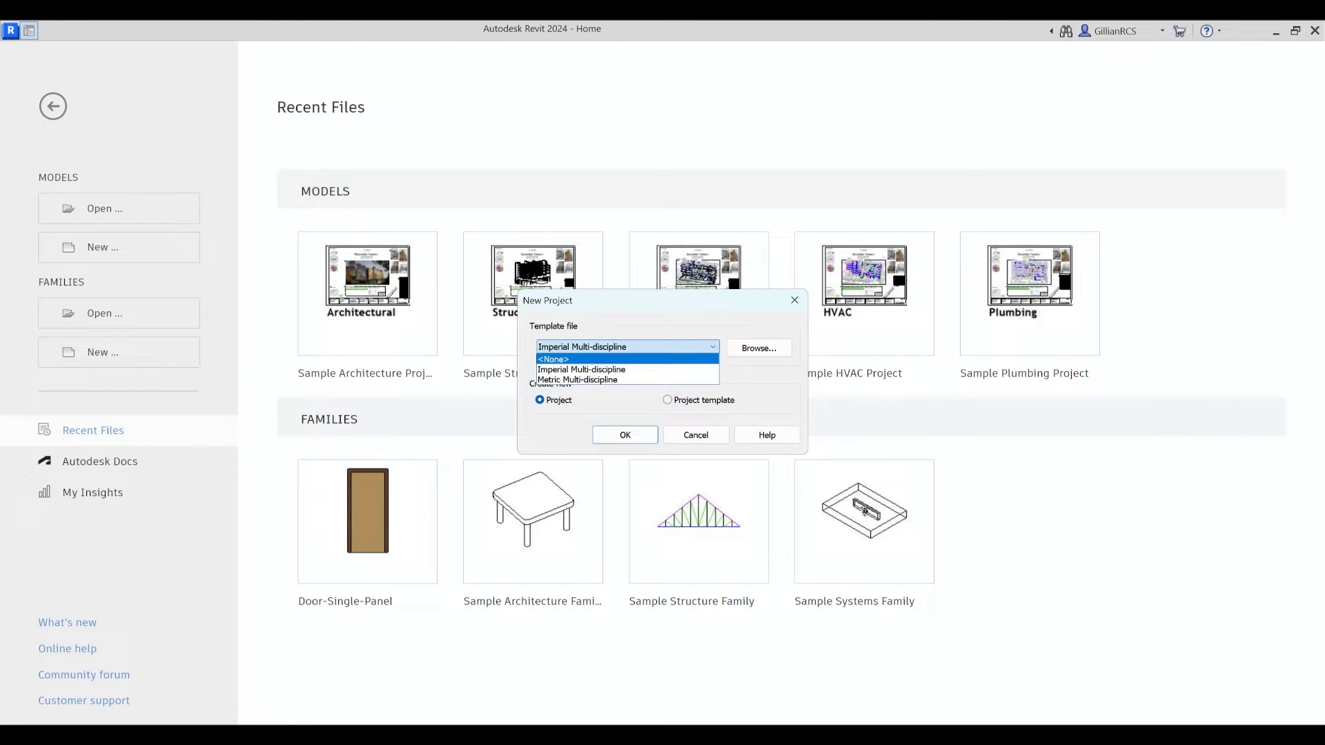
Step: Create the project, go to the L1 - Architectural plan and start Load Family
left_click(624, 435)
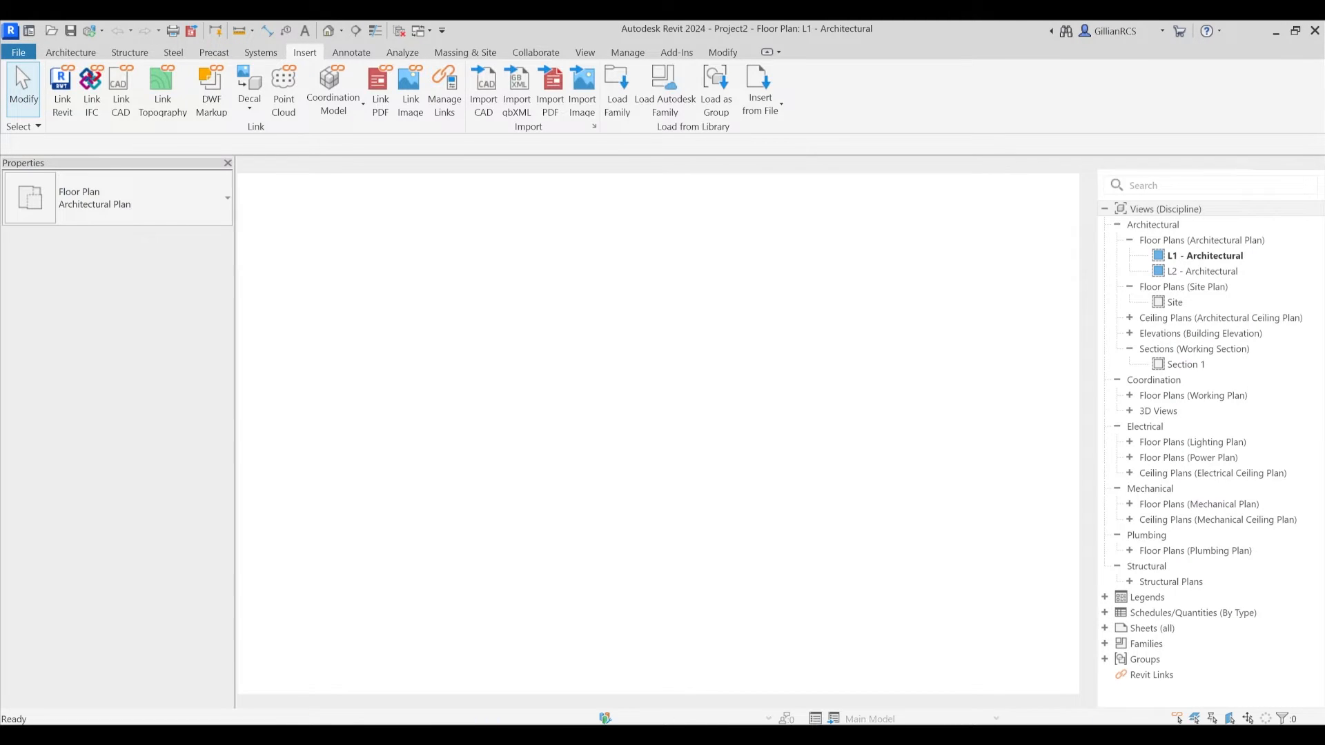
double_click(1207, 256)
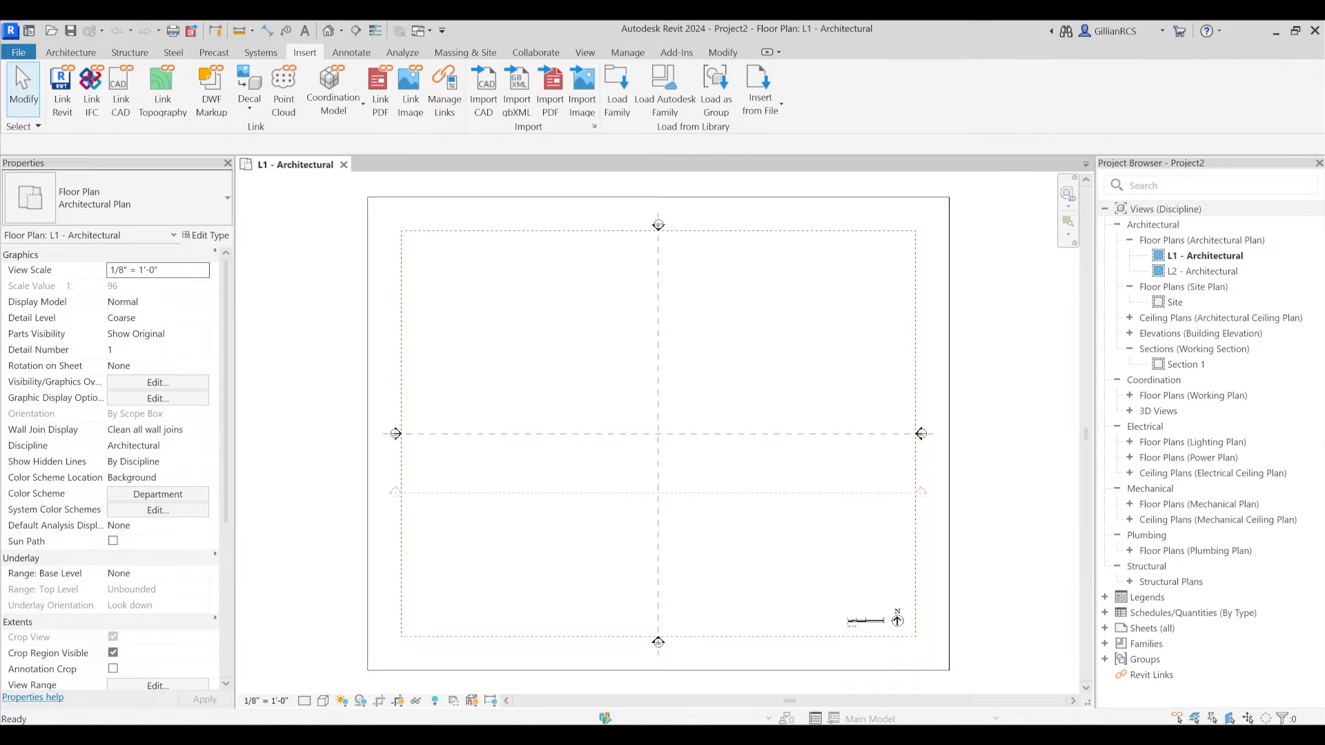
left_click(615, 88)
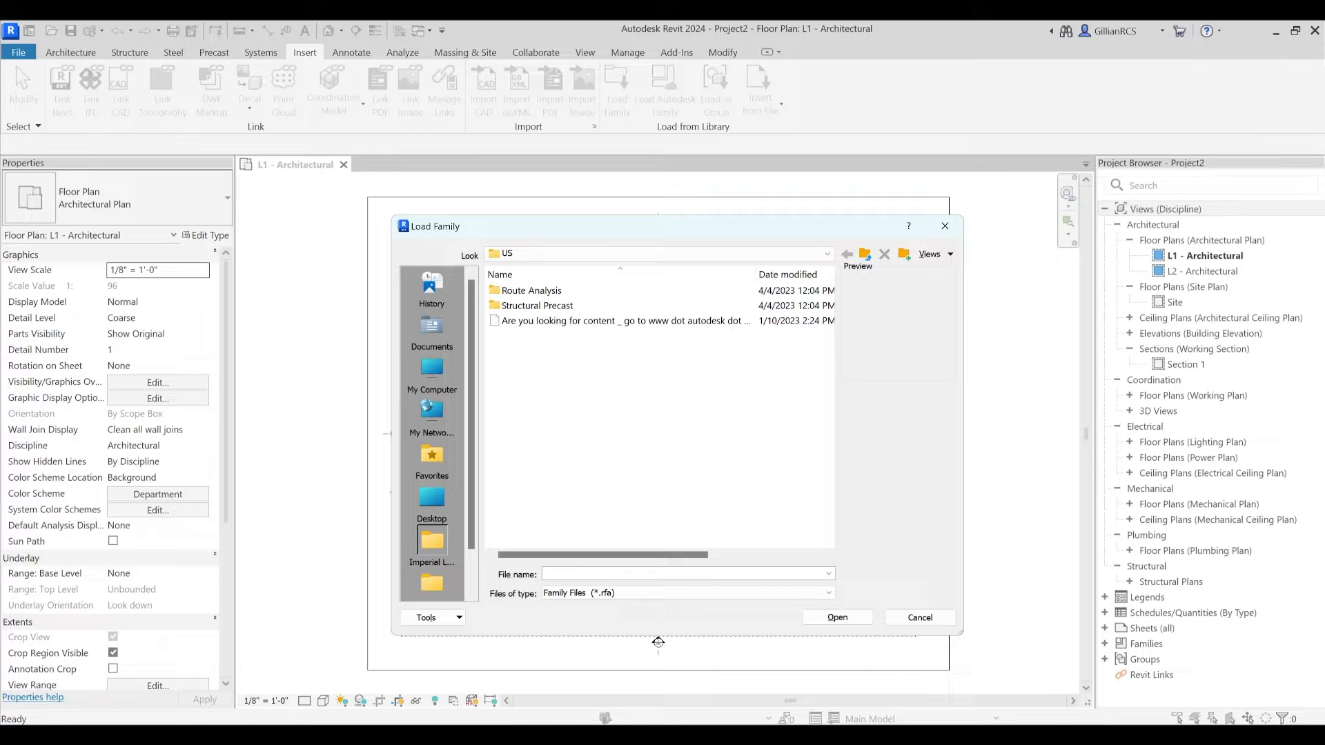
Step: Follow the US folder's note to look for Revit content on Autodesk's website
left_click(623, 320)
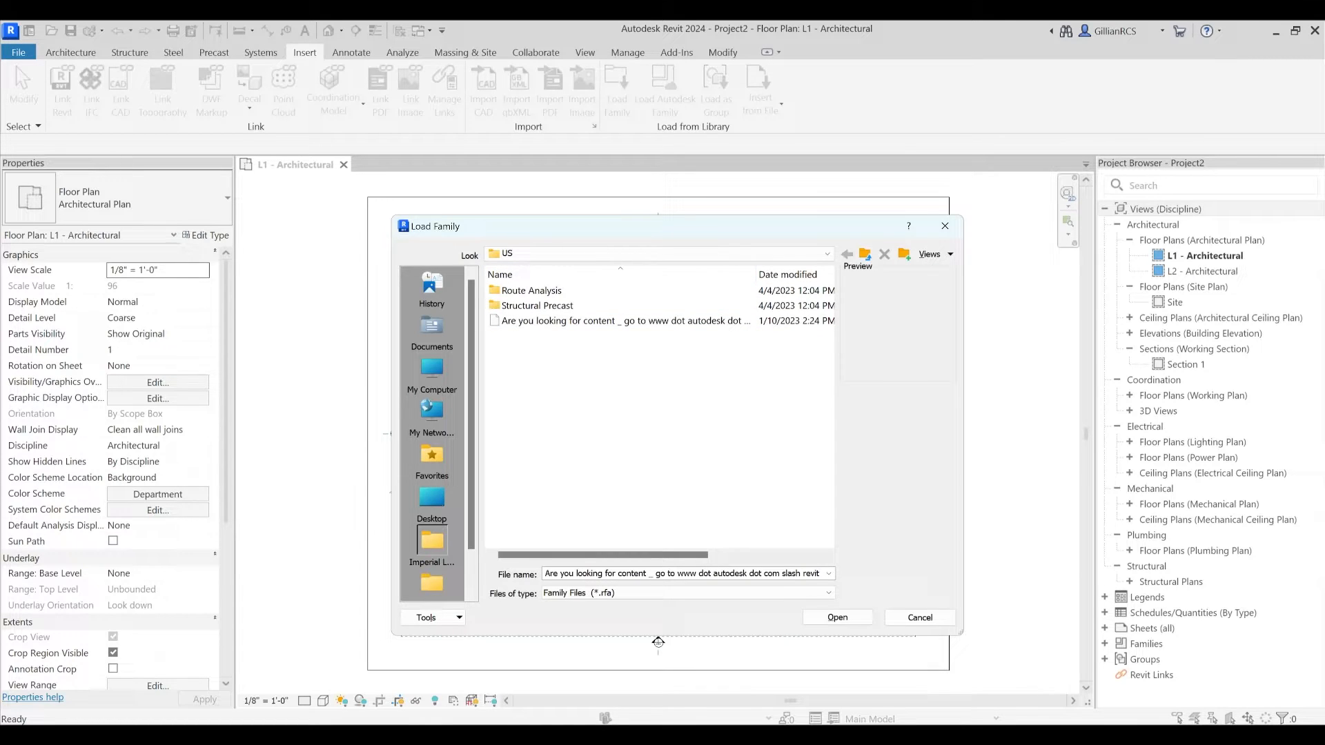
left_click(919, 617)
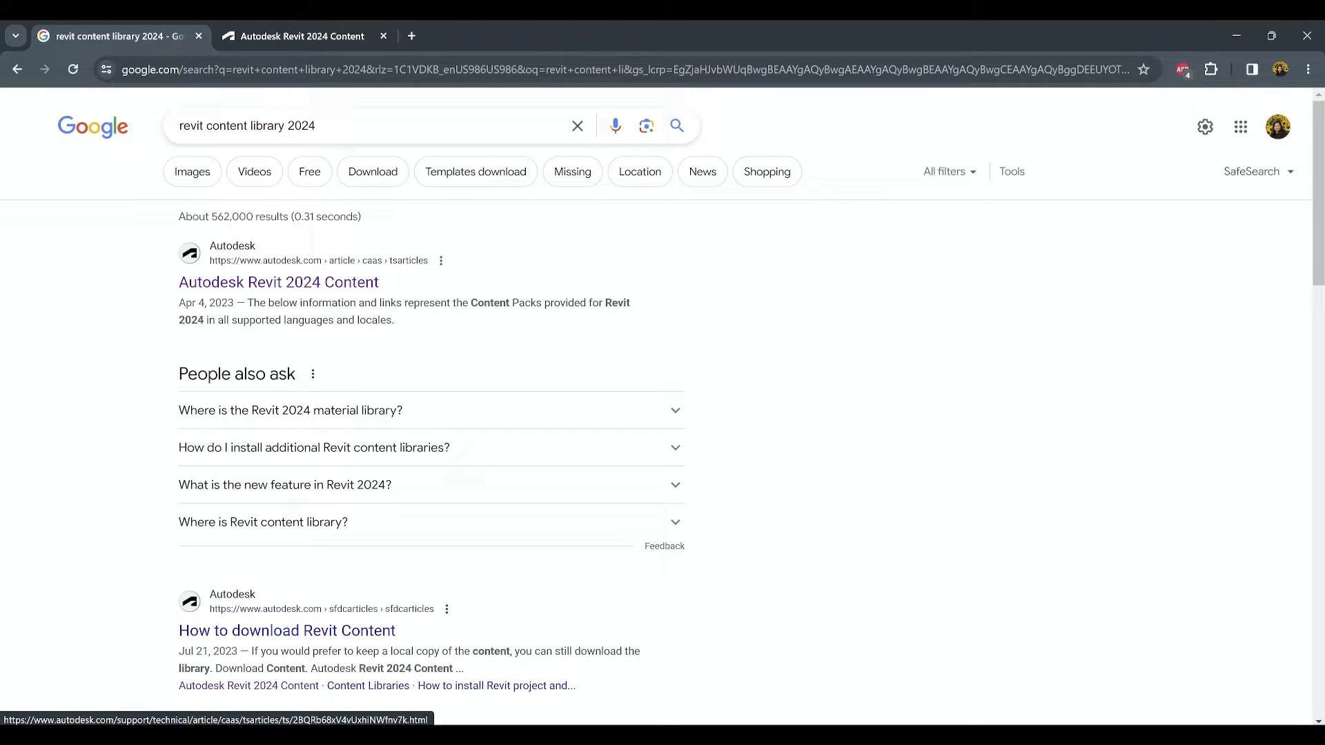
Step: Read the Autodesk Revit 2024 Content article and highlight its two install steps
left_click(300, 36)
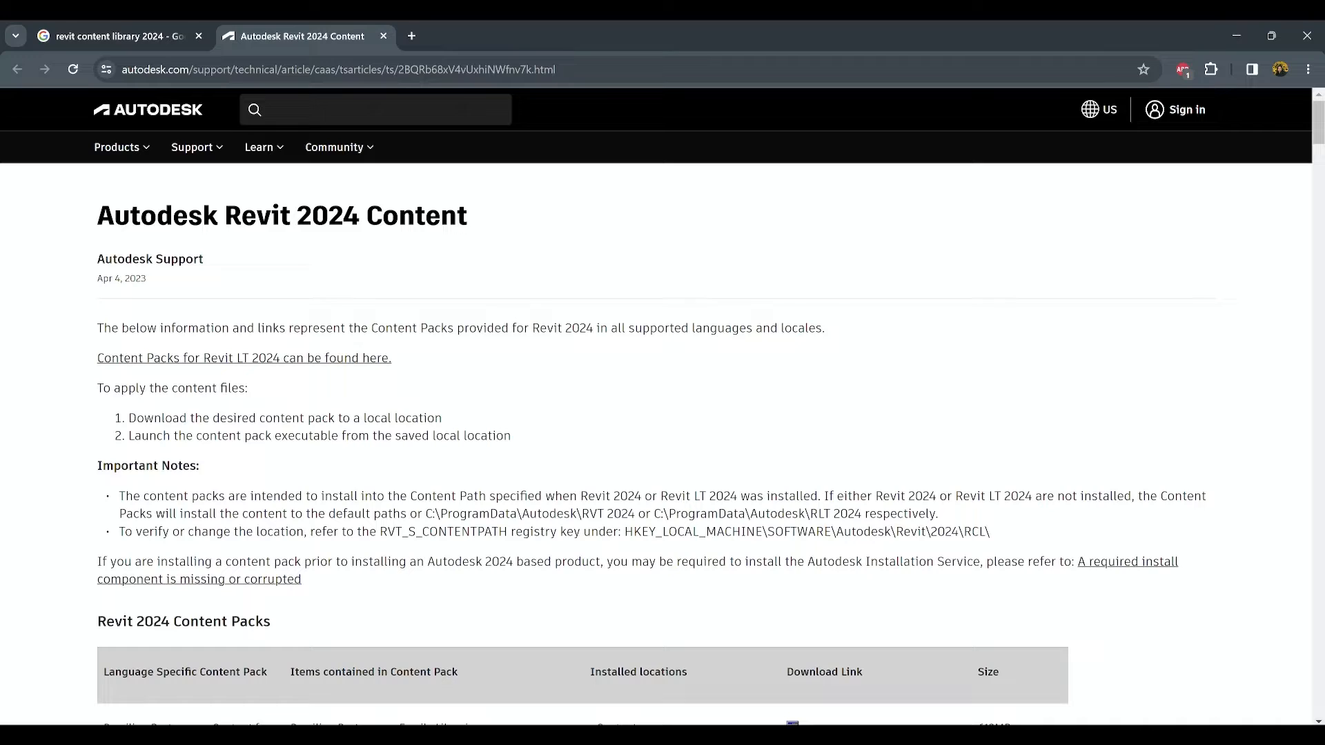
double_click(340, 215)
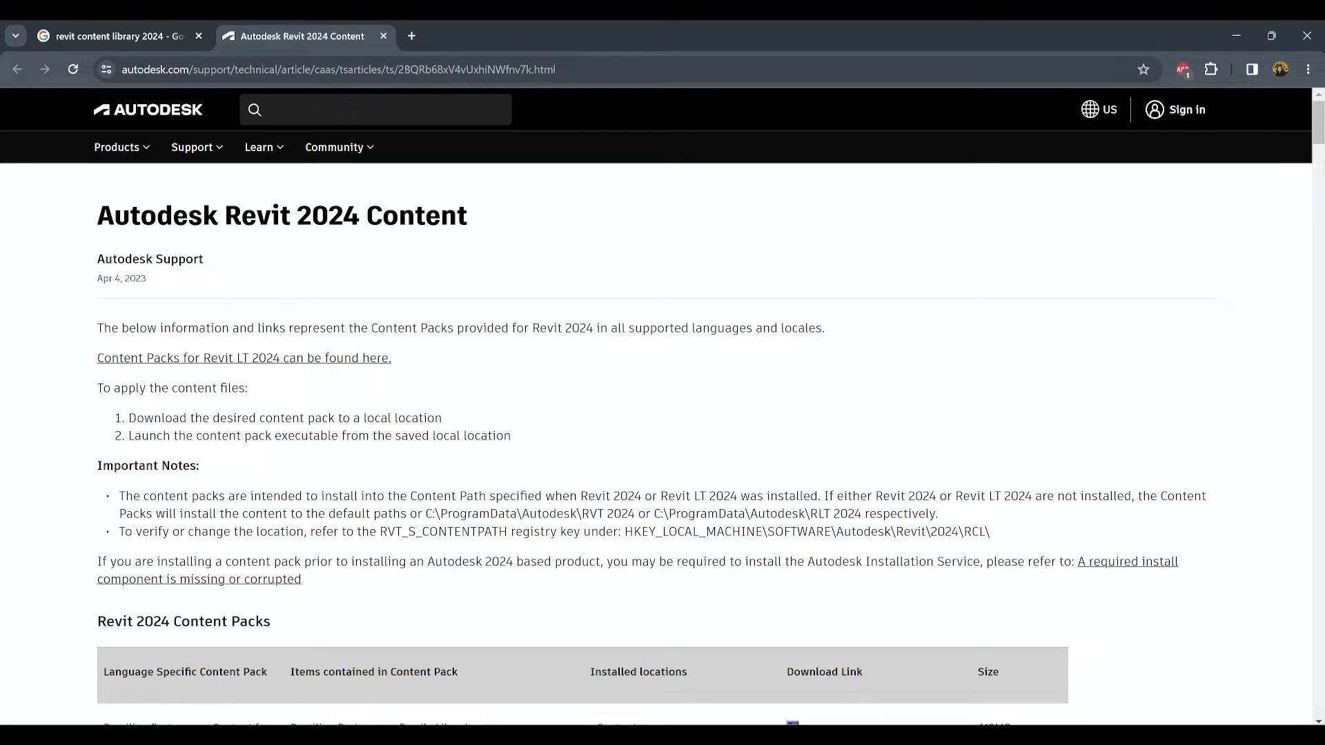
left_click_drag(227, 216, 341, 215)
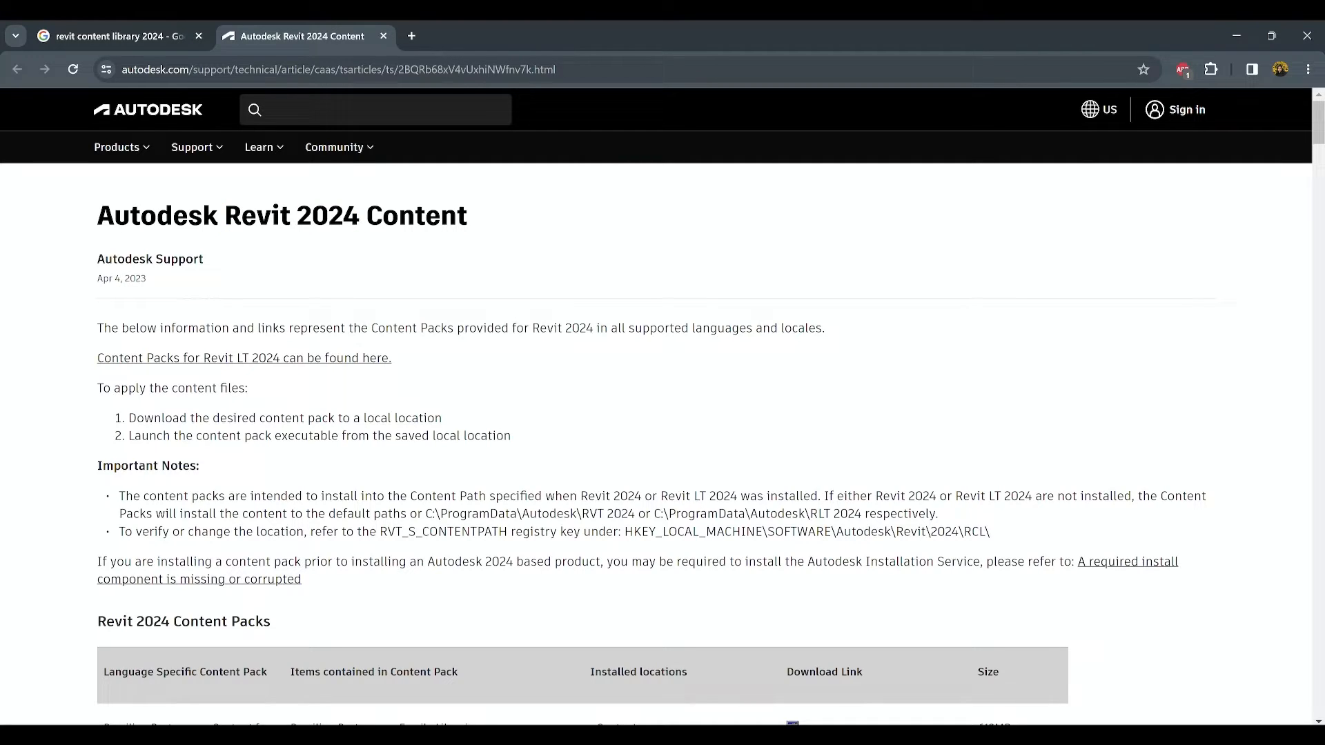
mouse_move(243, 357)
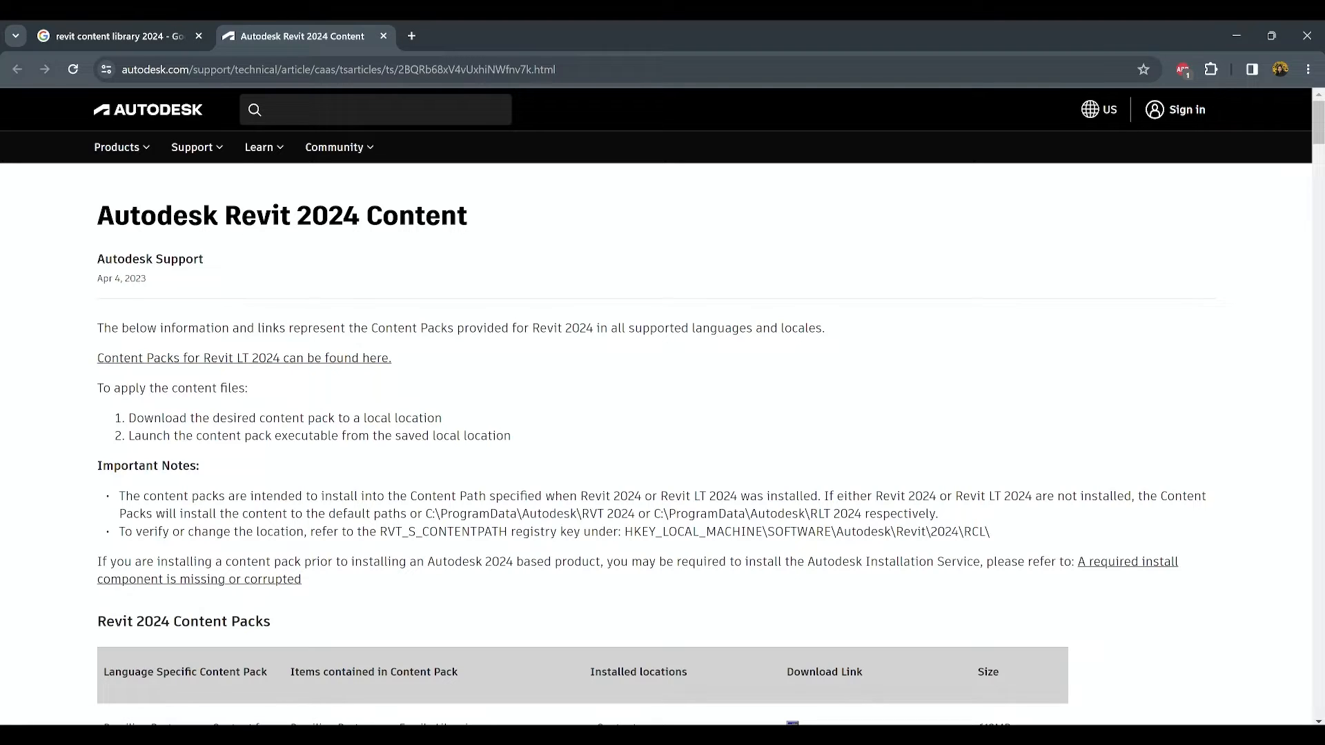
left_click_drag(167, 417, 446, 434)
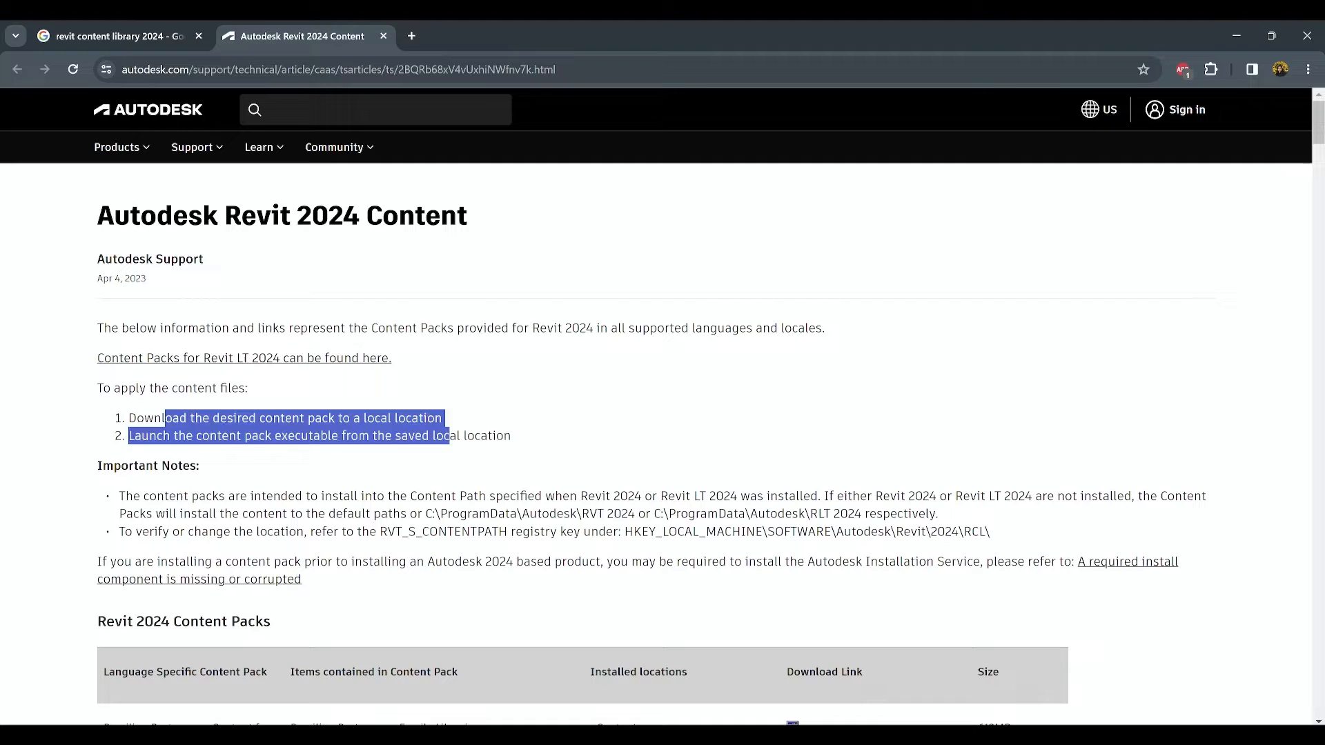
Step: Move down to the Revit 2024 Content Packs table and highlight its entries
scroll("down", 3)
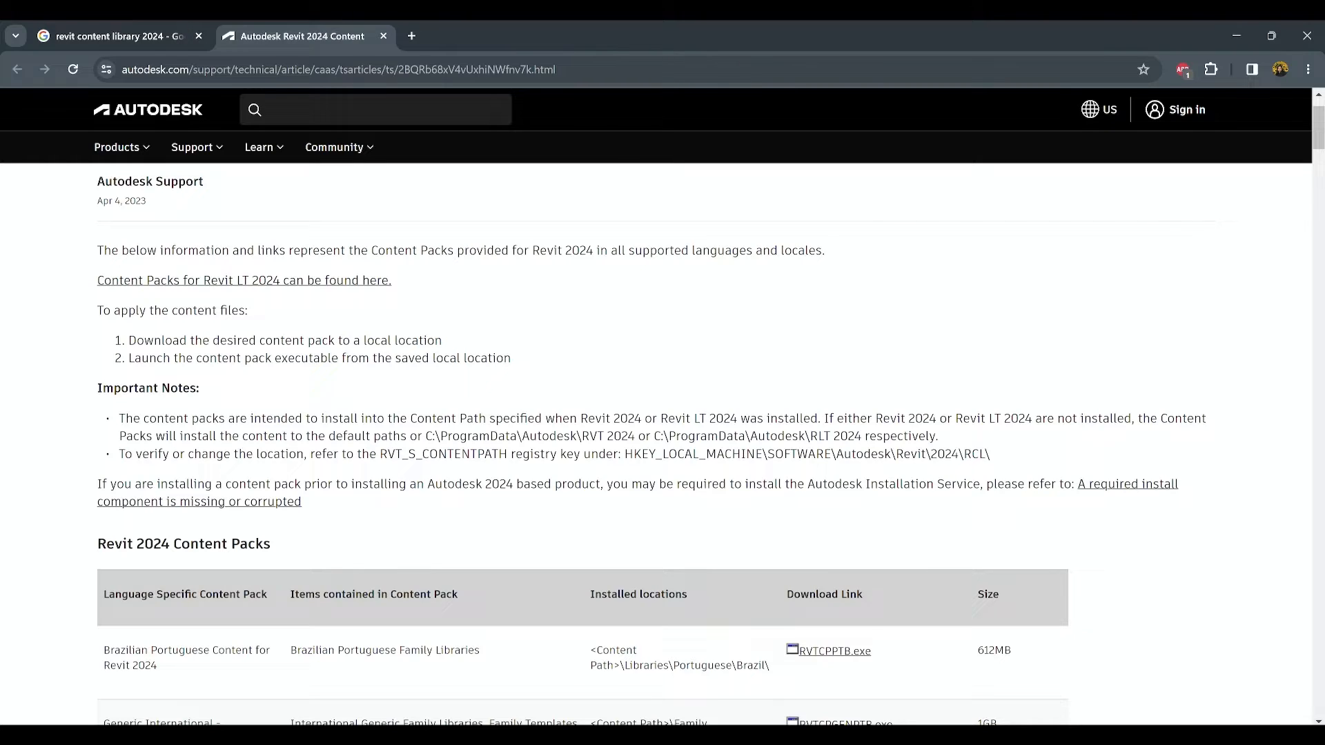
left_click_drag(425, 436, 635, 436)
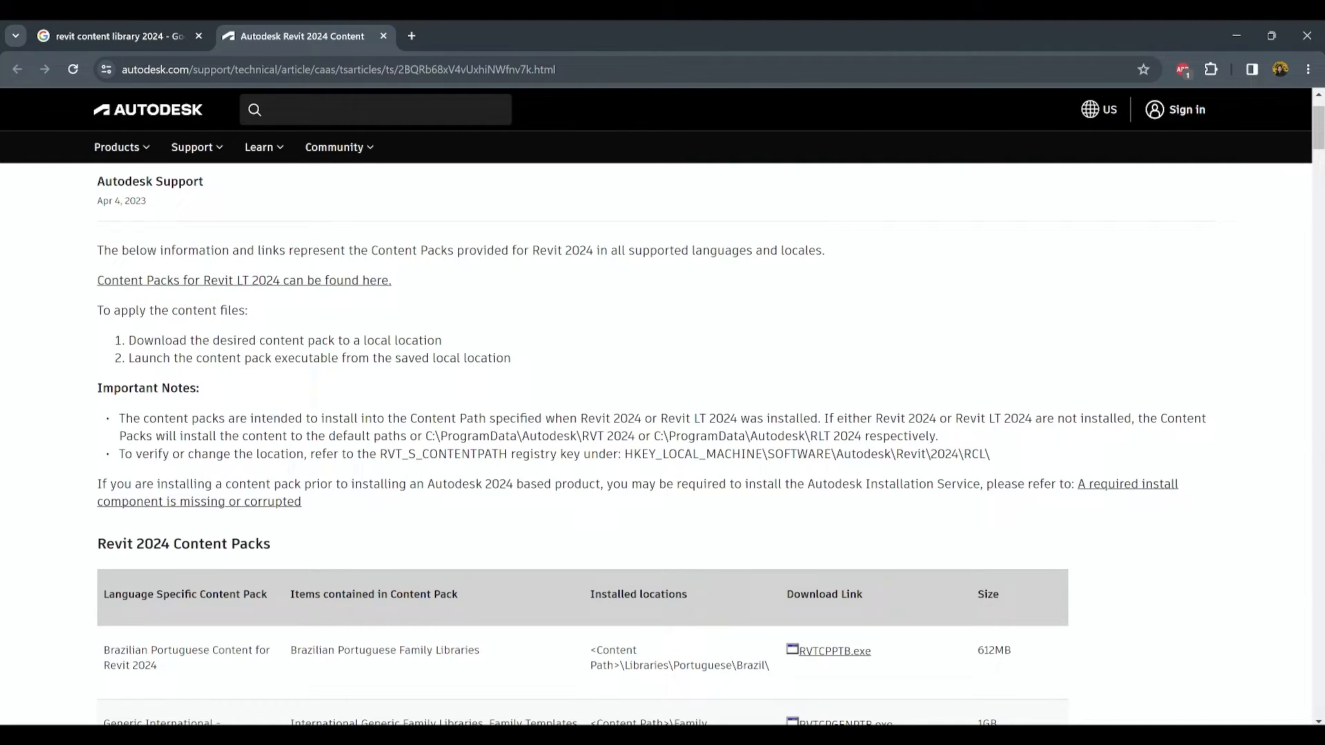
left_click_drag(425, 436, 635, 436)
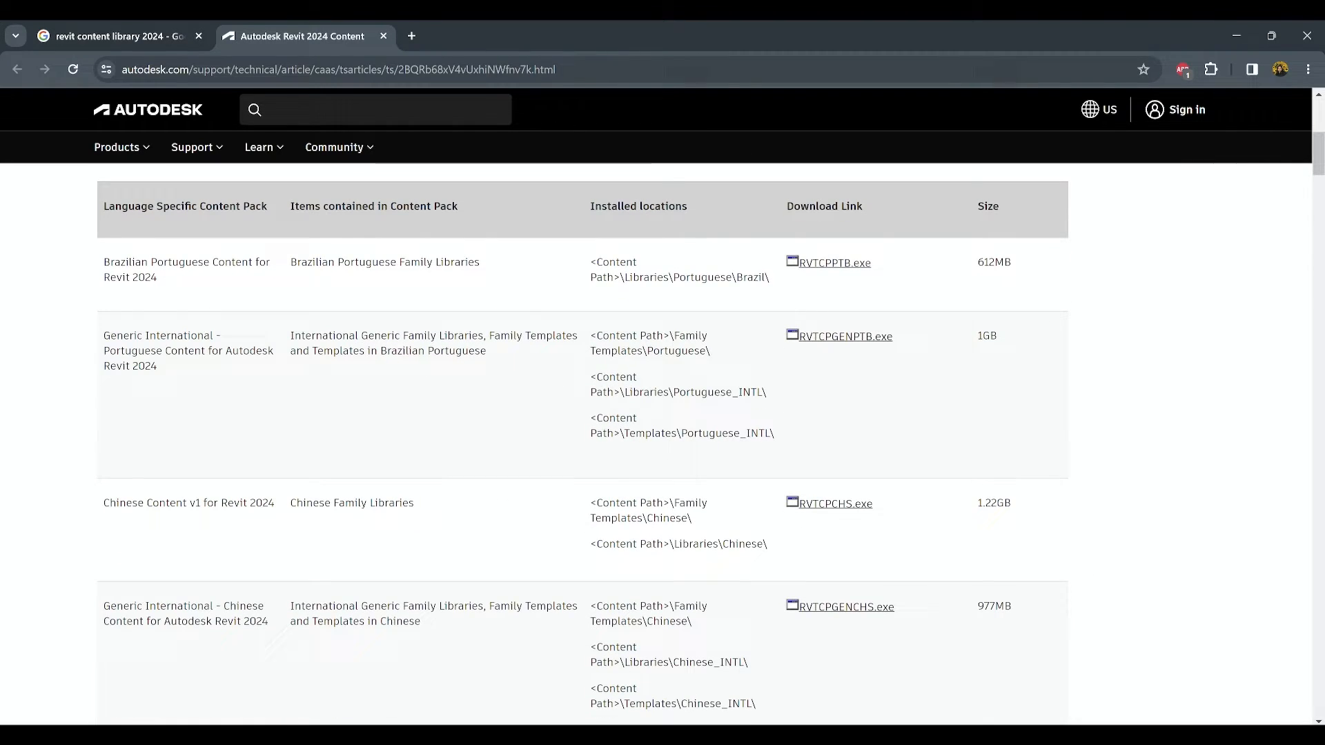
Step: Download the US English Content v1 for Revit 2024 pack, RVTCPENU.exe
scroll("down", 3)
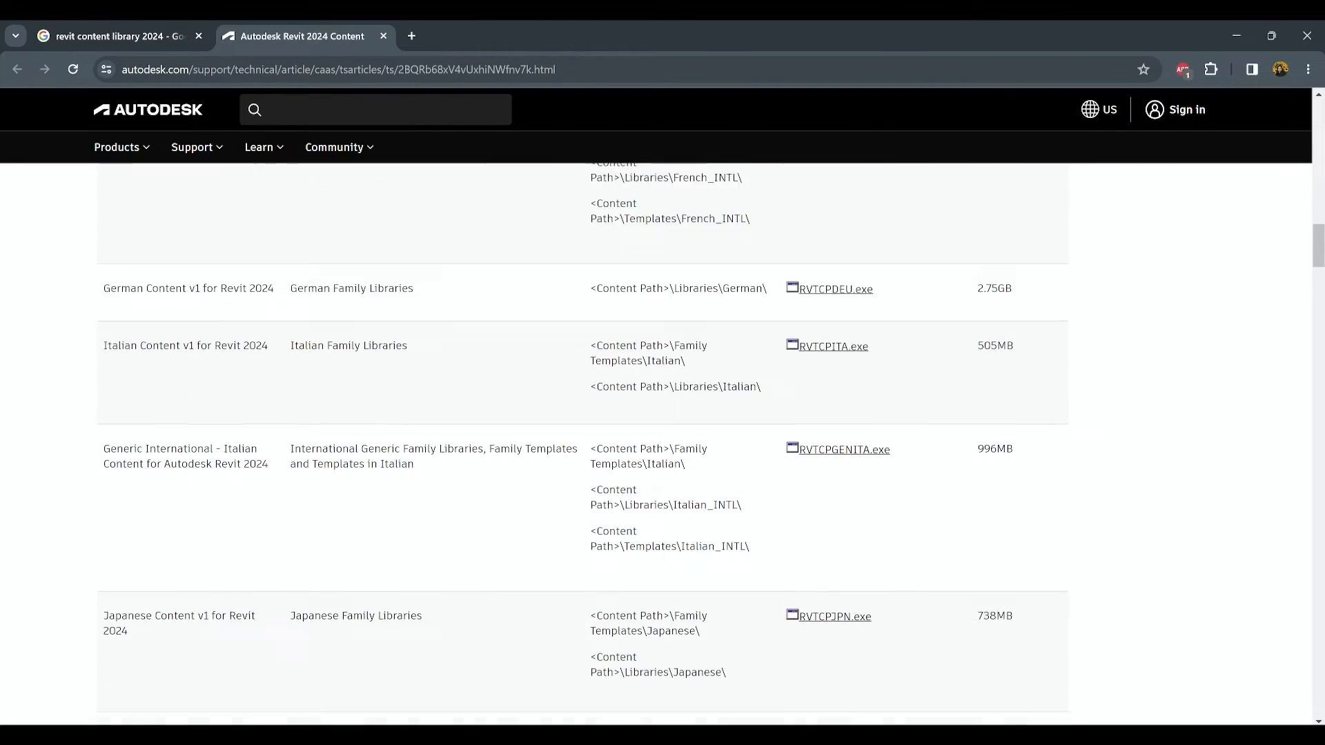
scroll("down", 3)
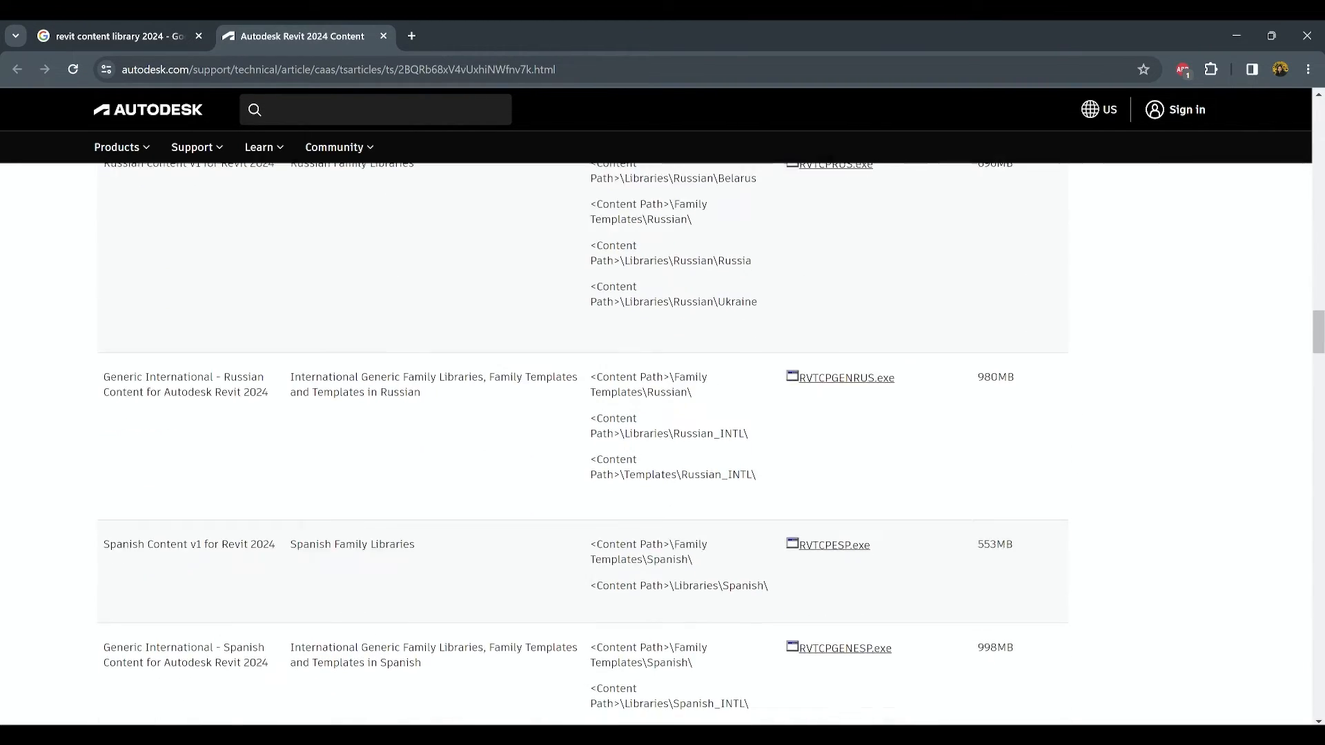
scroll("down", 3)
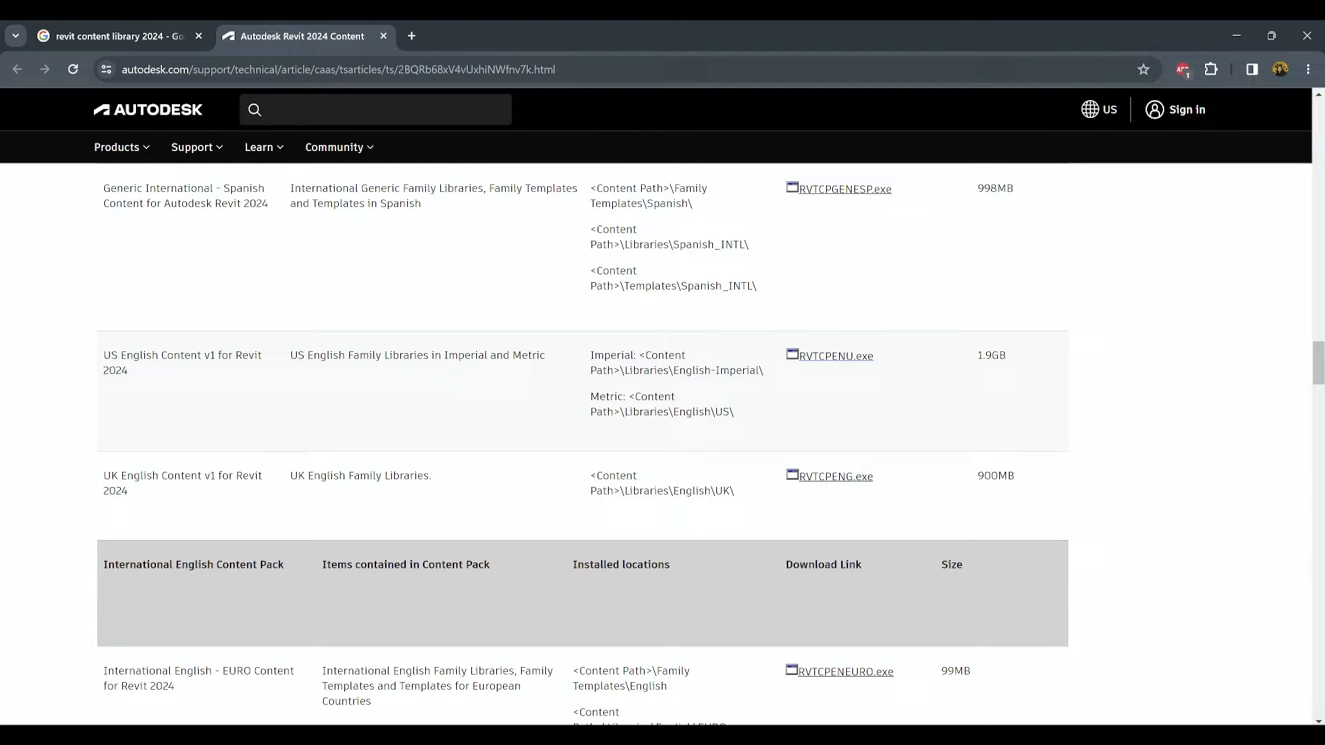
mouse_move(833, 355)
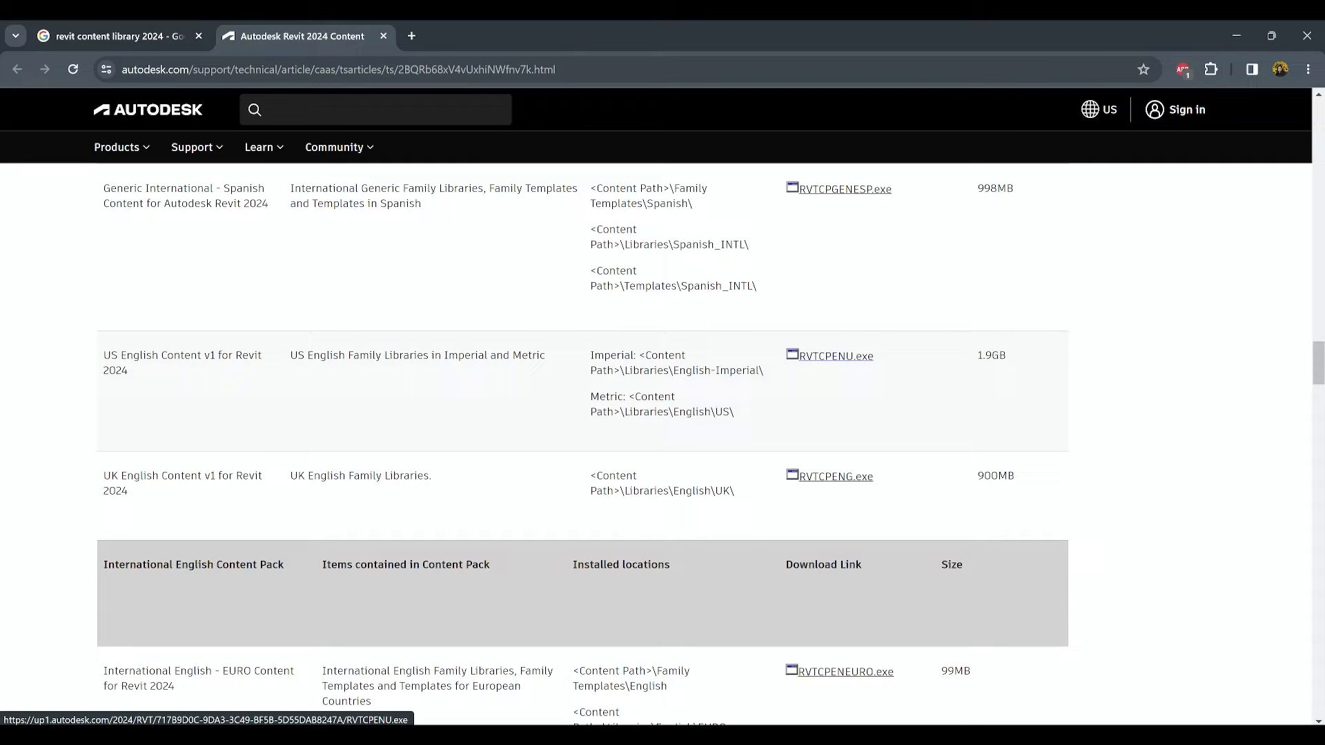
left_click(834, 354)
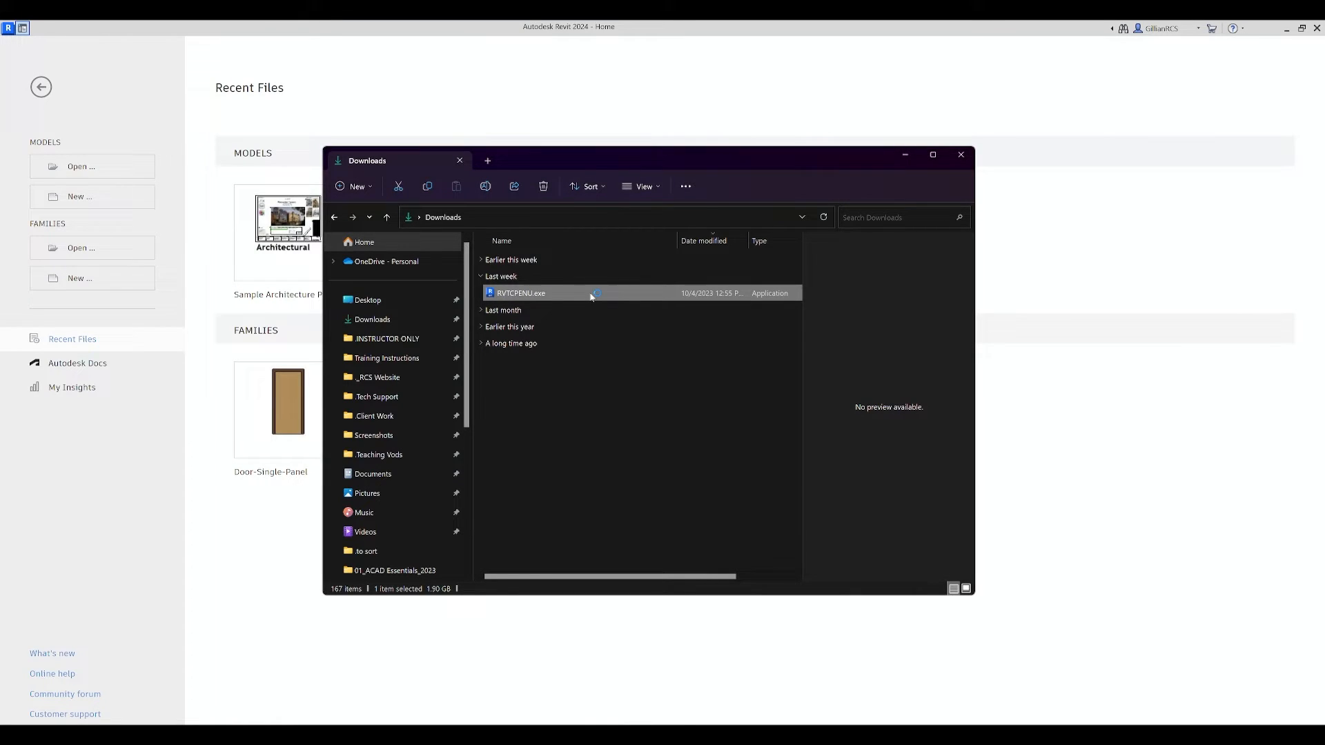
Step: Run RVTCPENU.exe from Downloads, install the US English content and finish the installer
left_click(598, 422)
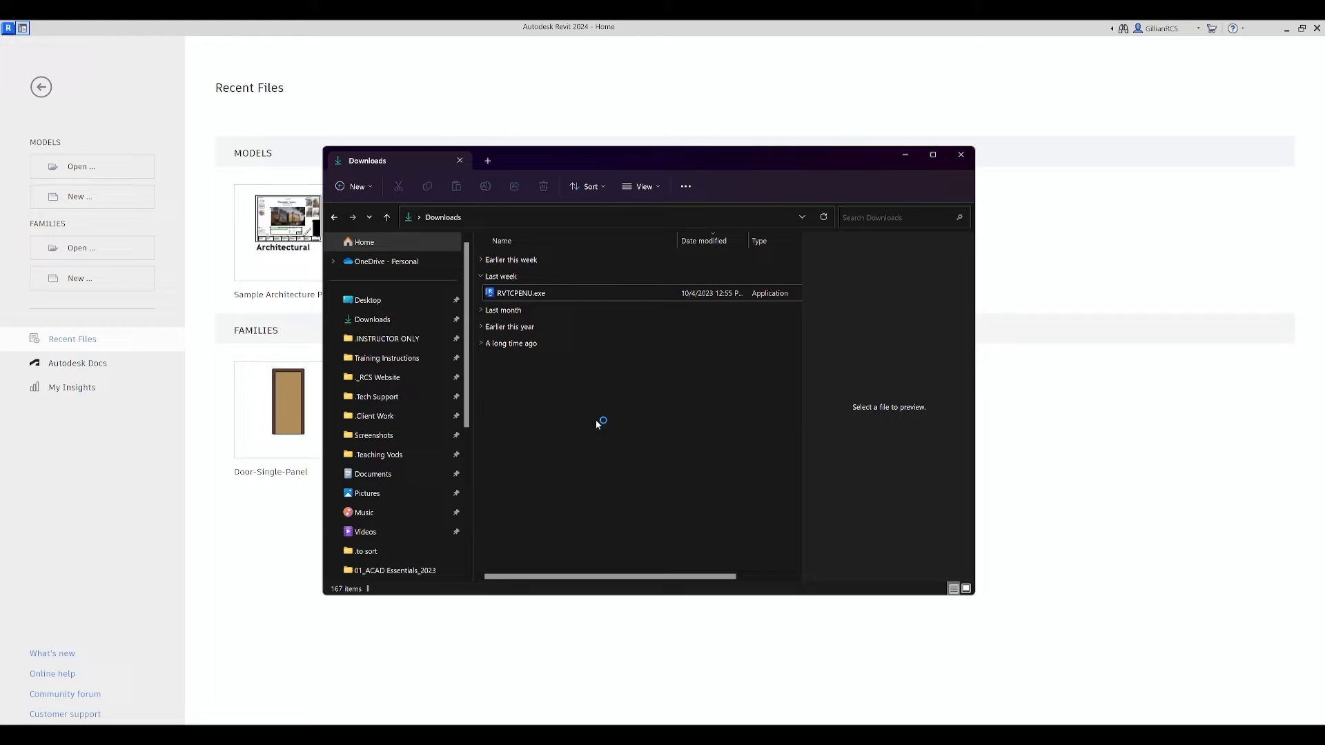
double_click(520, 292)
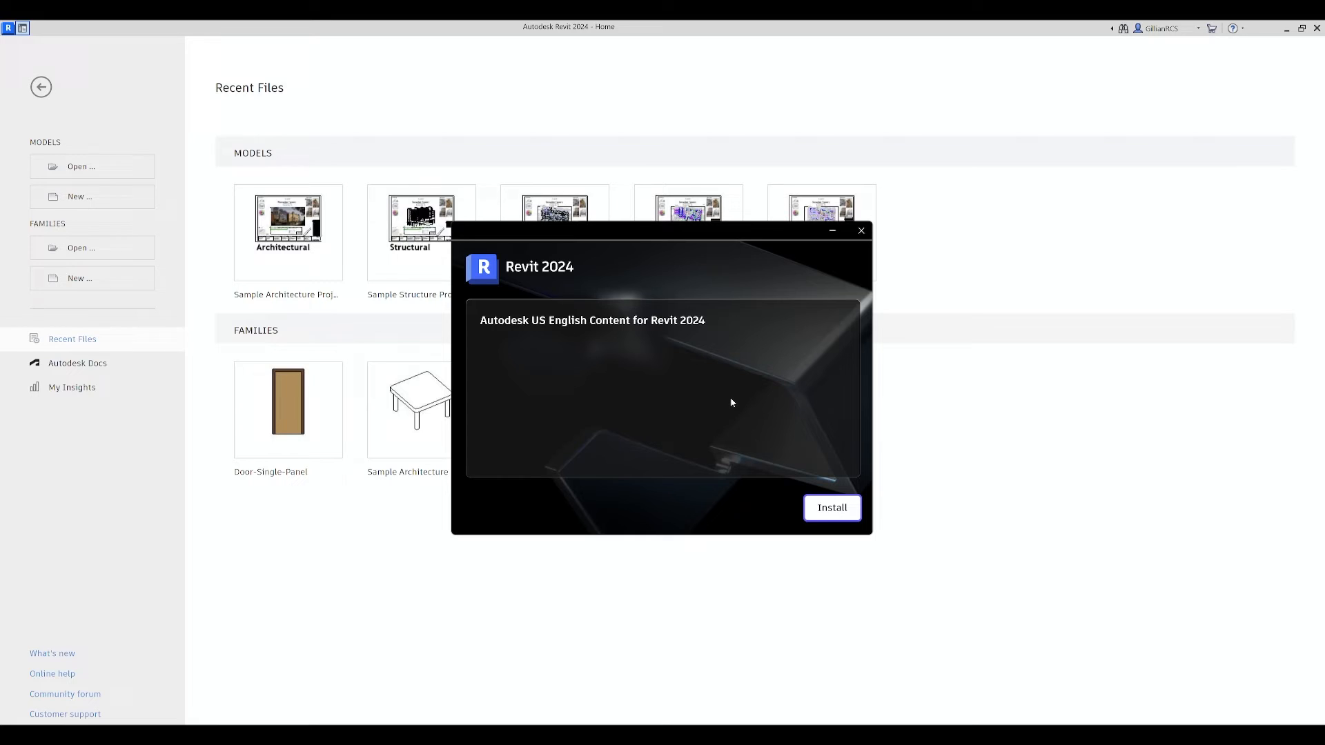
left_click(831, 508)
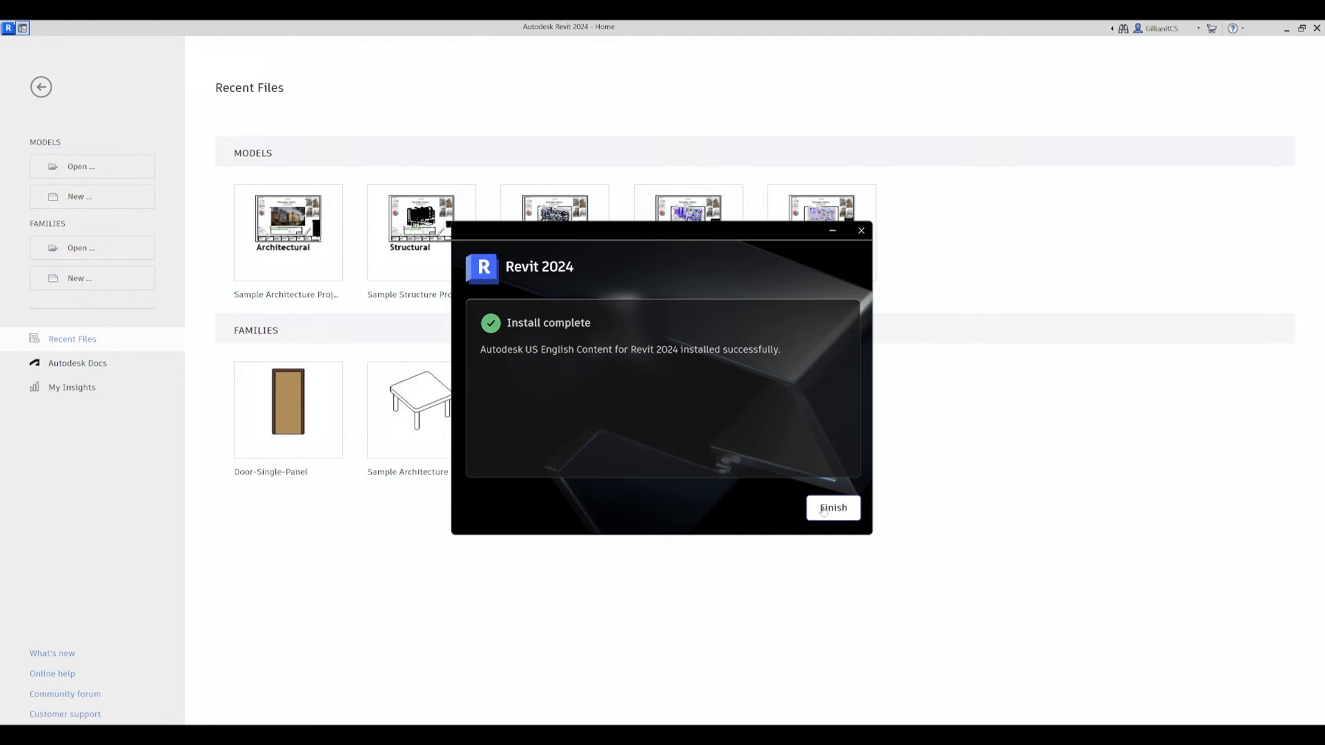
left_click(831, 508)
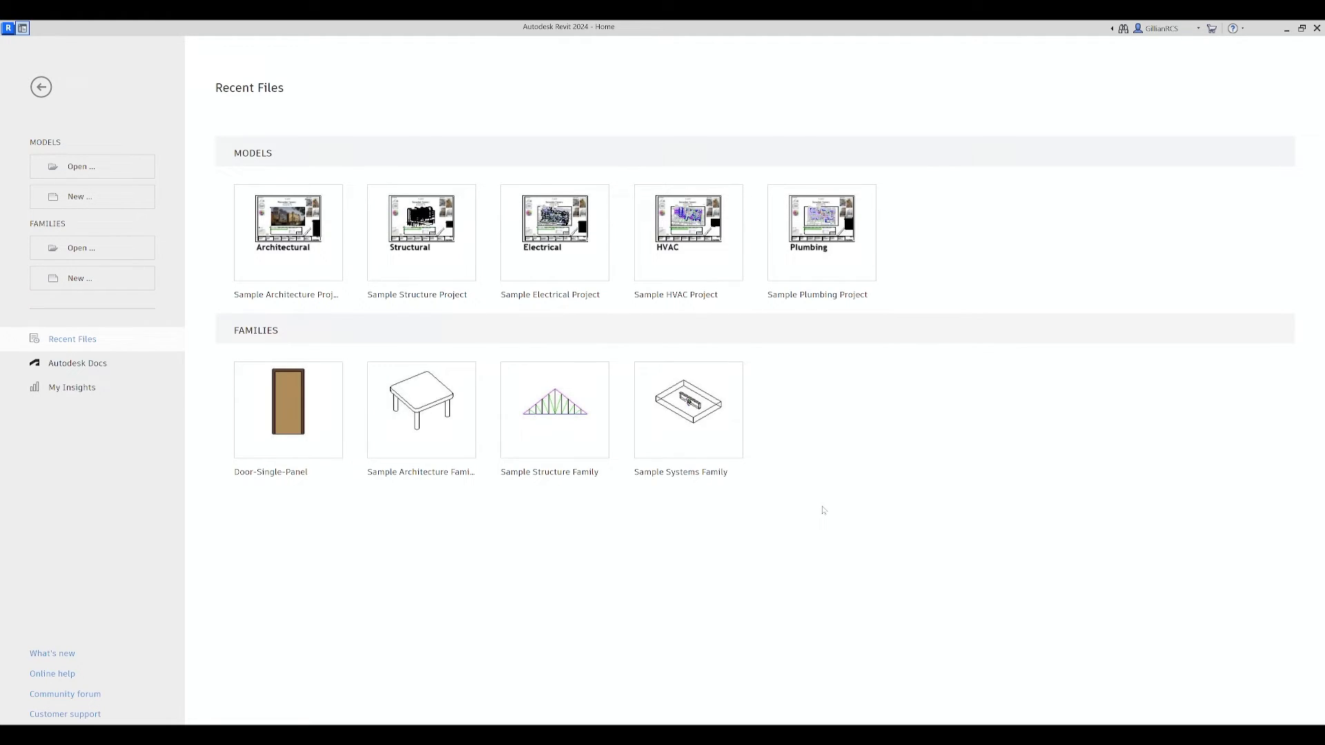
mouse_move(548, 40)
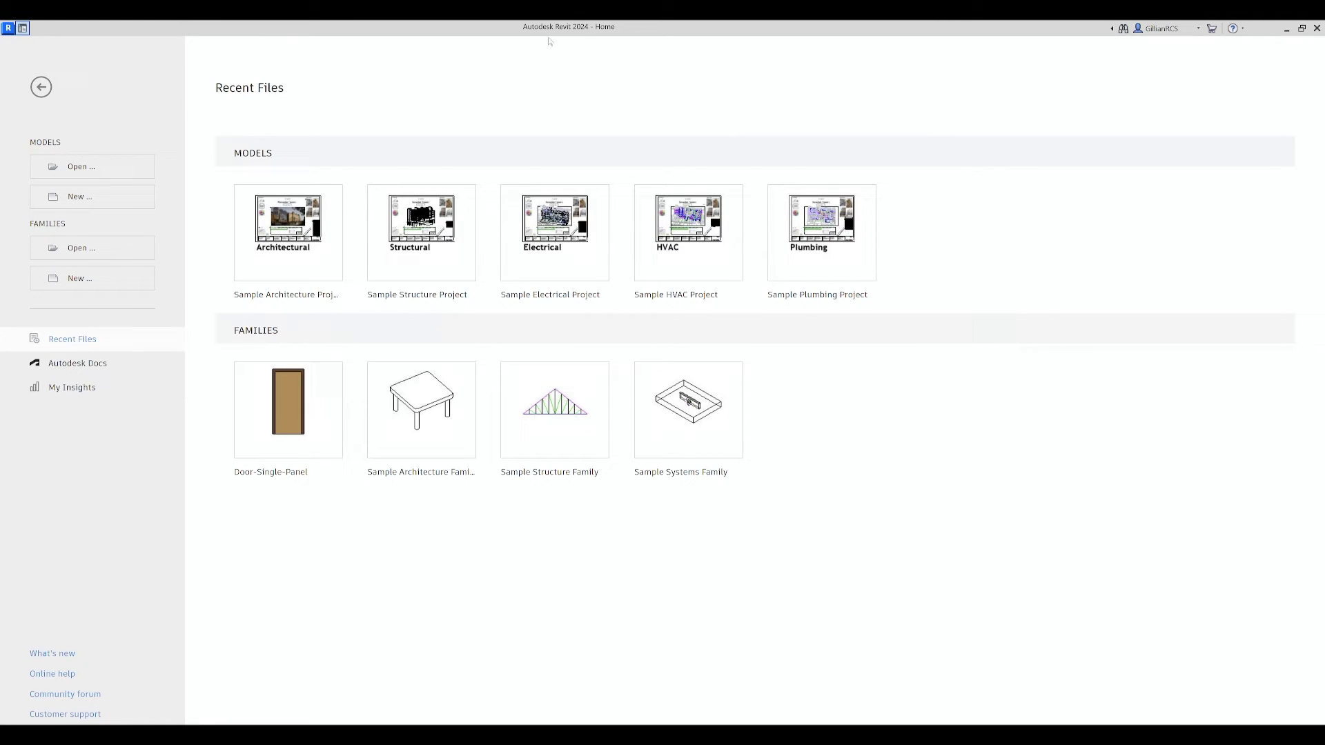
mouse_move(520, 77)
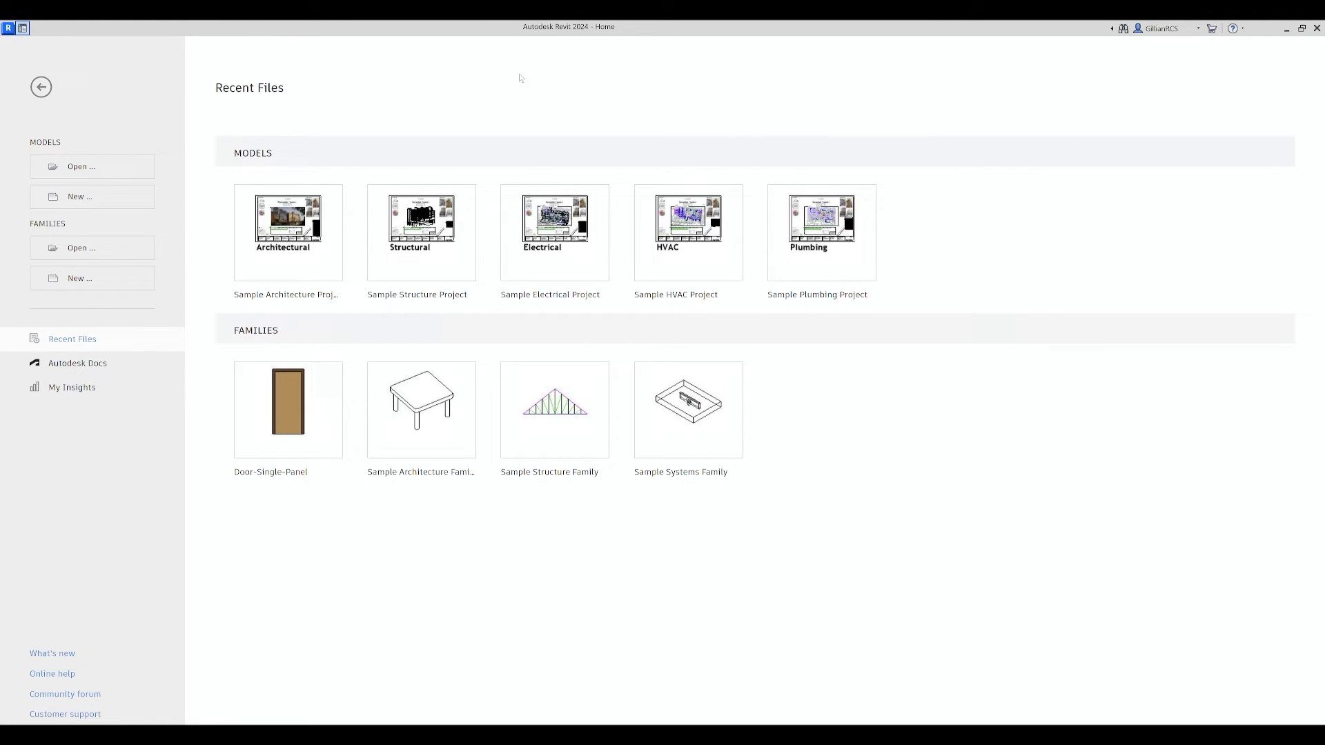
Step: Create a new project, Project1, from the architectural template on the Home screen
left_click(79, 196)
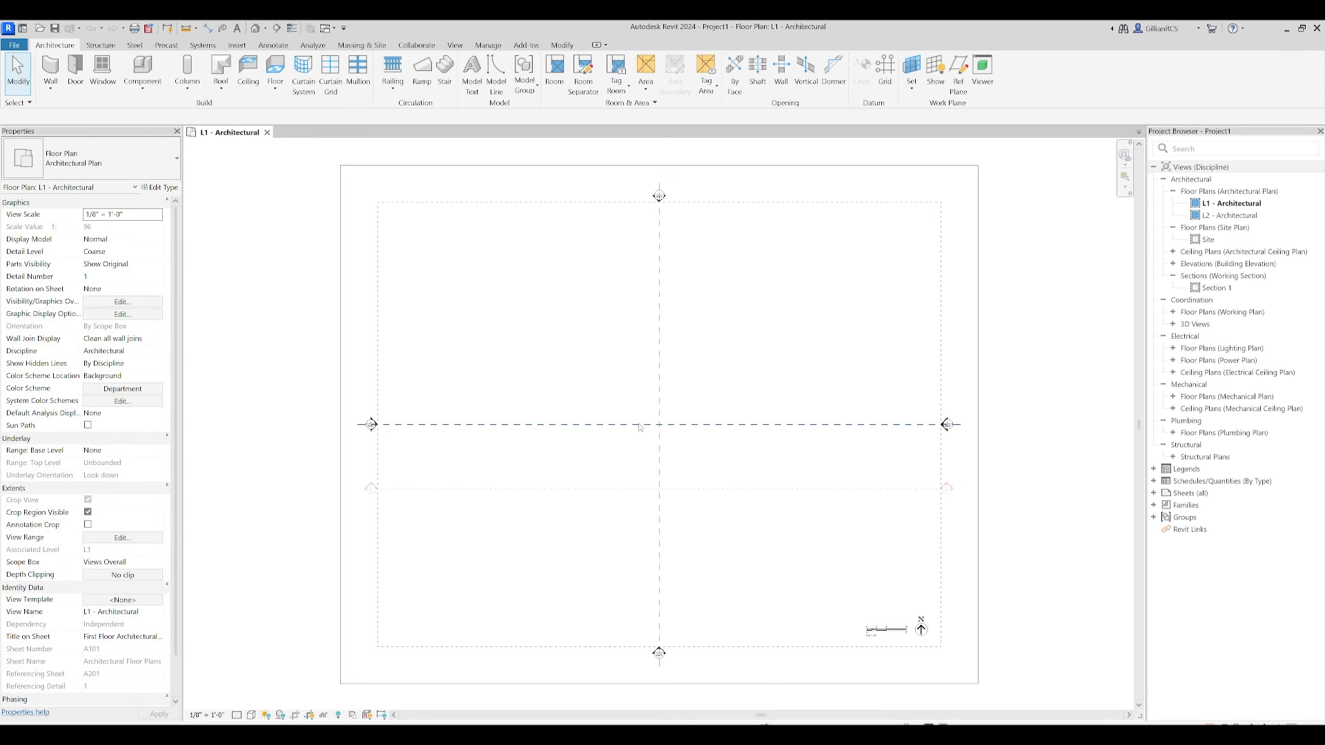
mouse_move(659, 424)
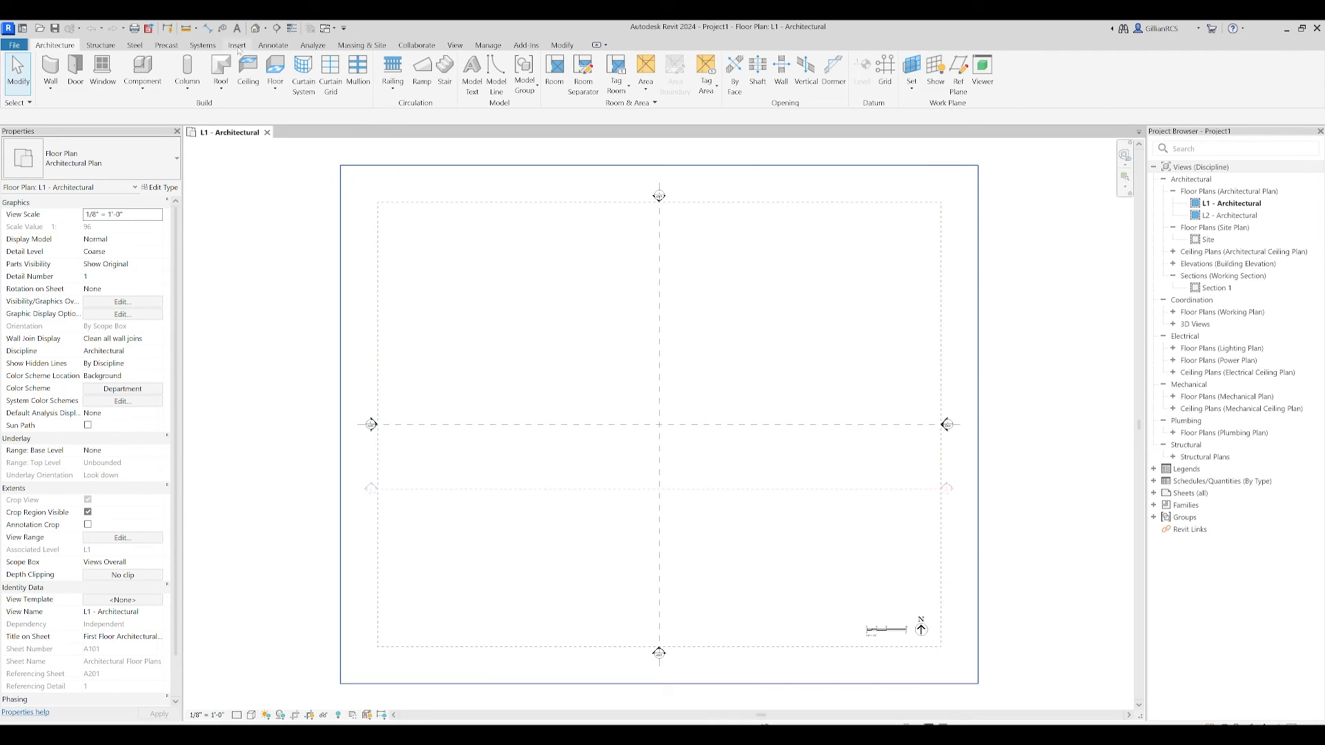
Step: Bring up Load Family from Insert and browse into the US library's Doors folder
left_click(236, 44)
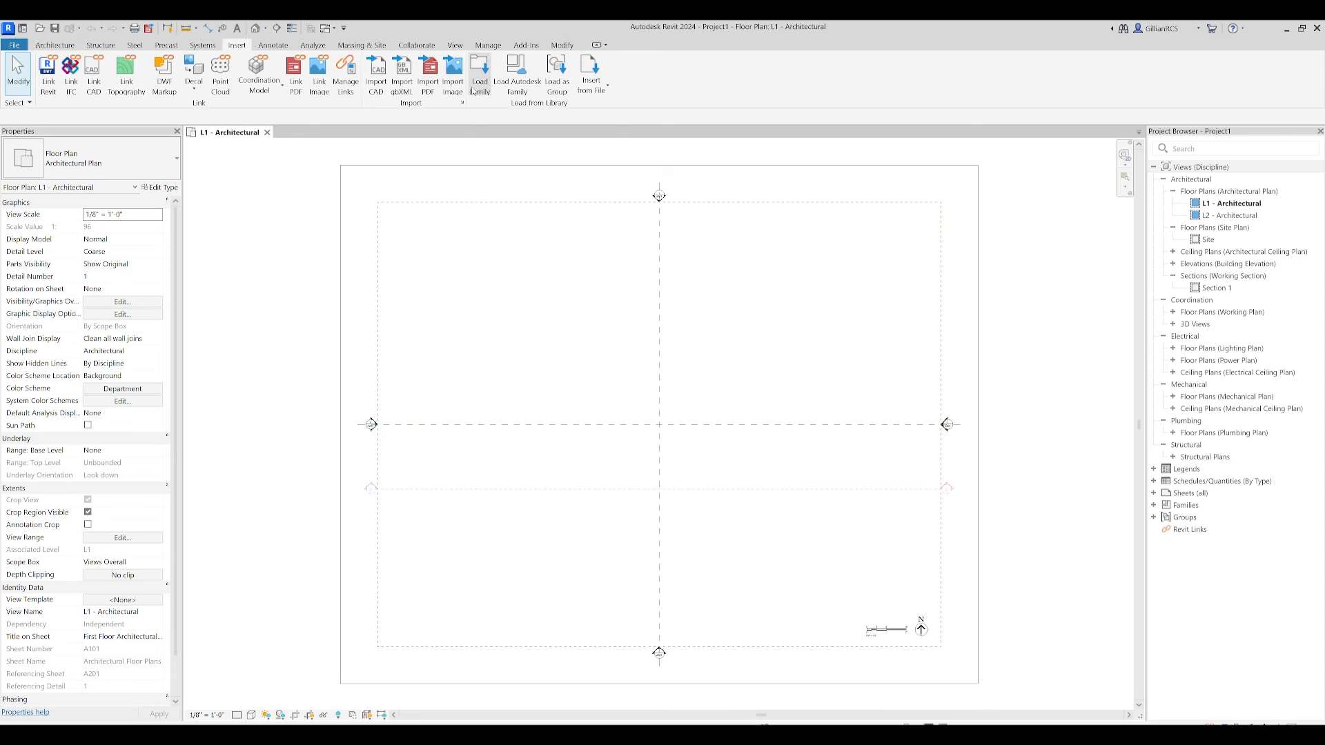
left_click(479, 75)
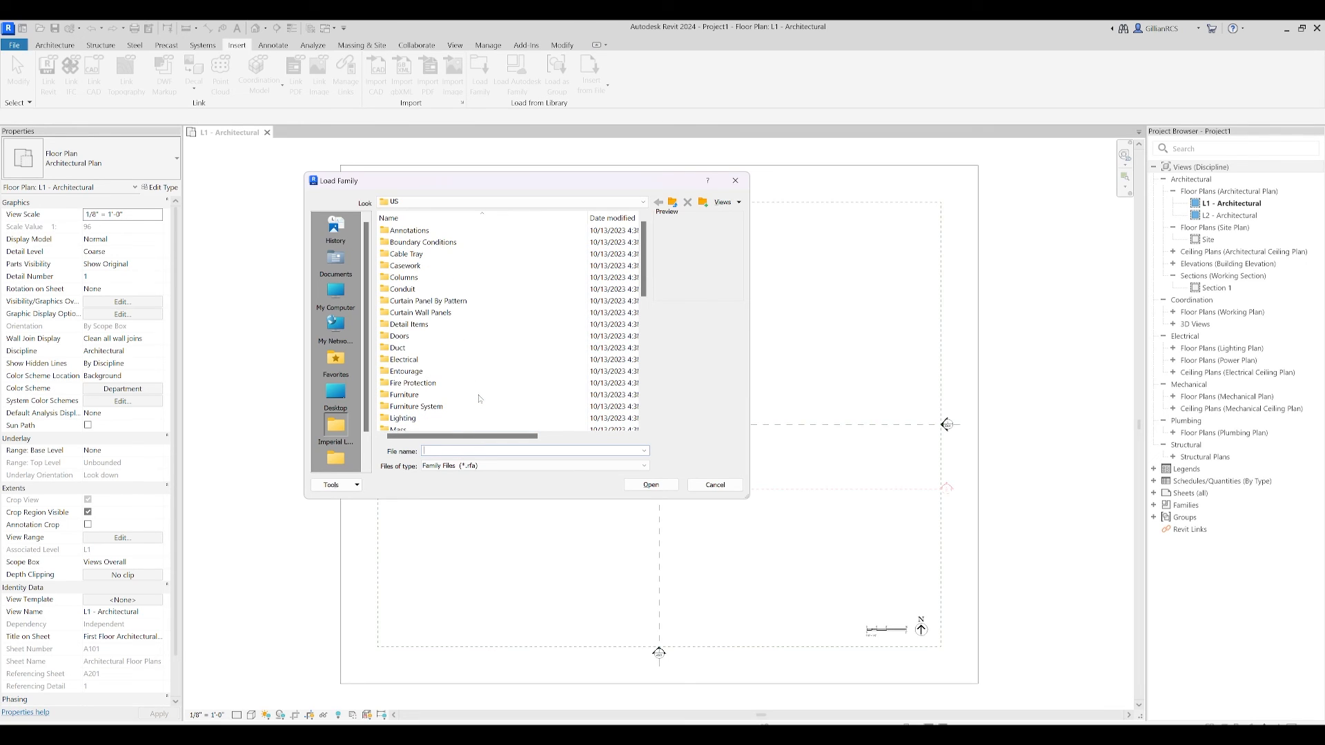
double_click(399, 335)
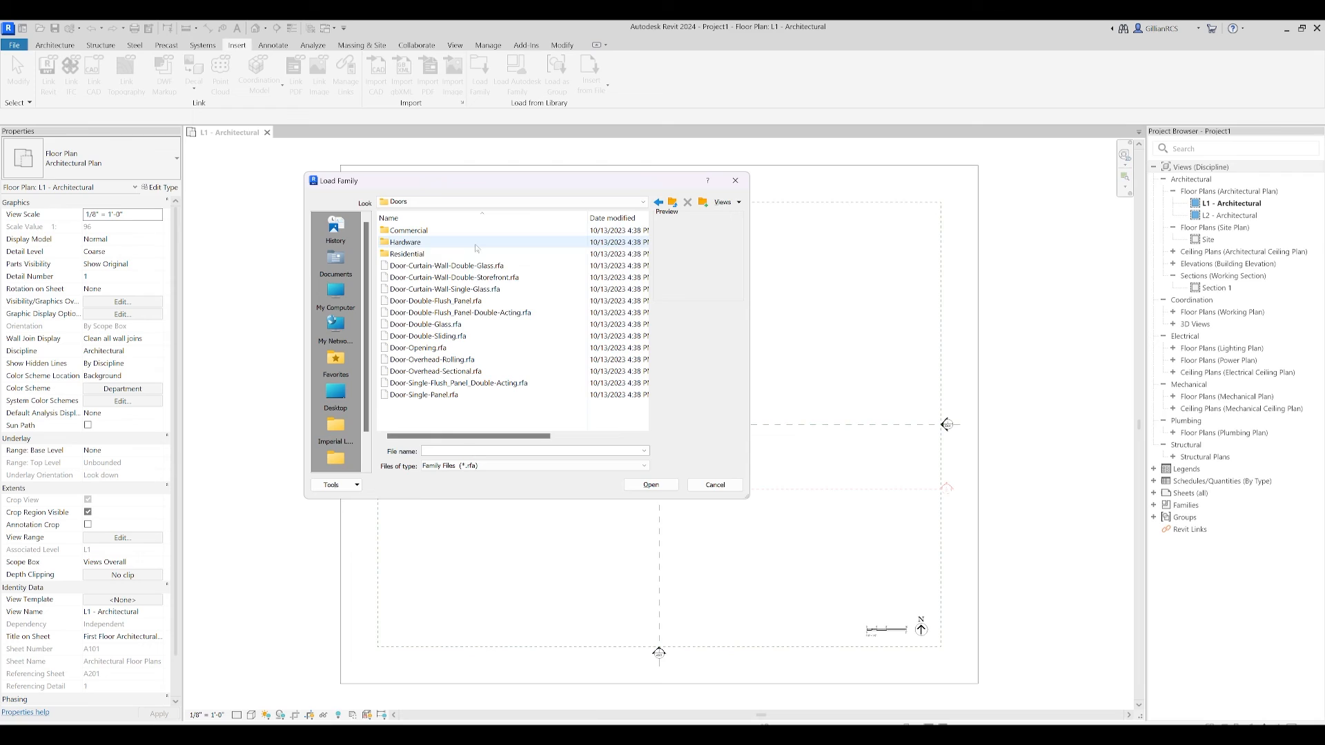